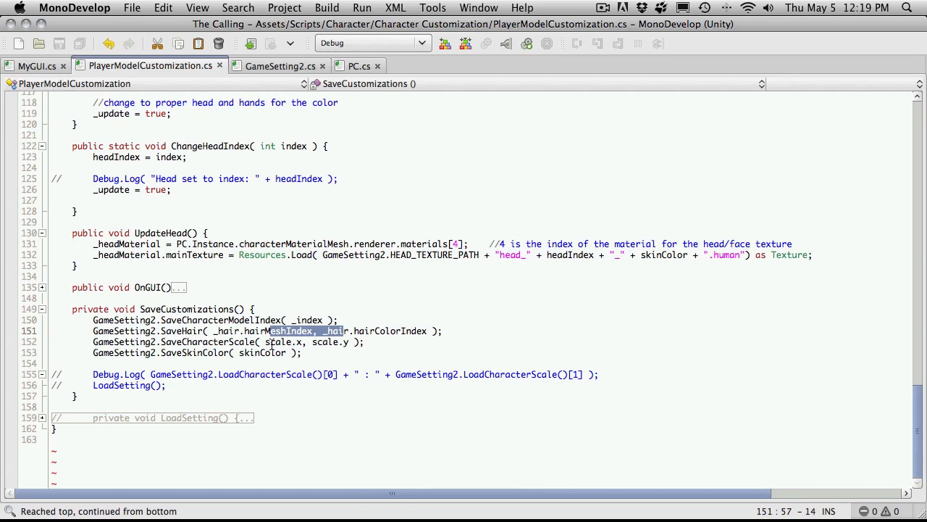
# Step: Switch to GameSetting2.cs and search it for 'scale'
pyautogui.doubleClick(261, 353)
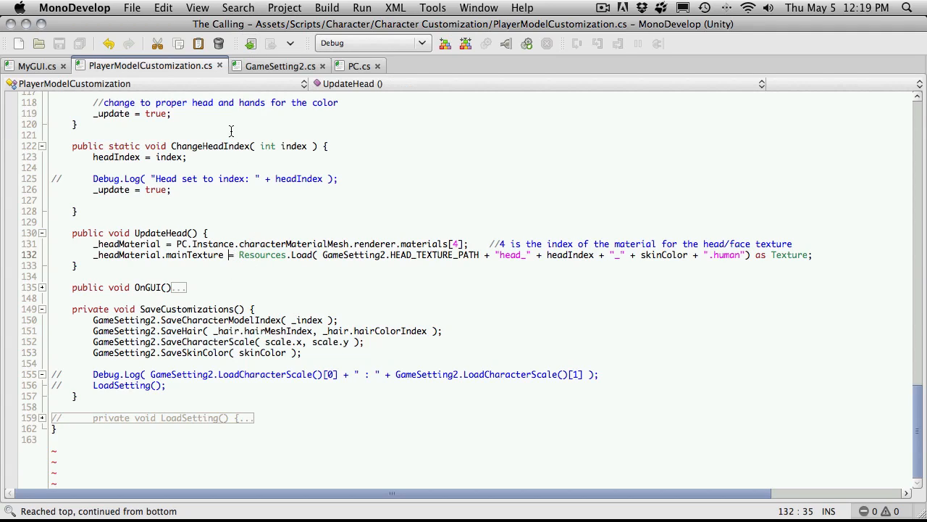
pyautogui.click(281, 66)
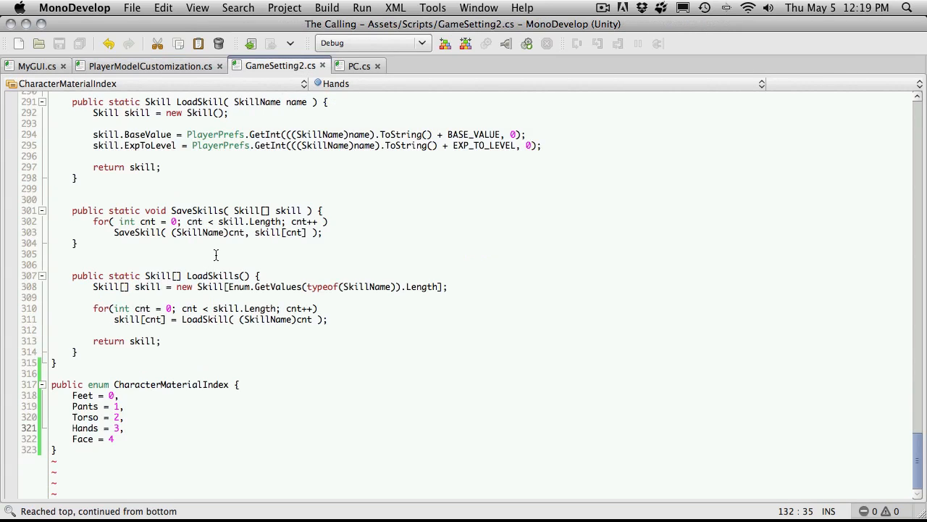
pyautogui.write('sca')
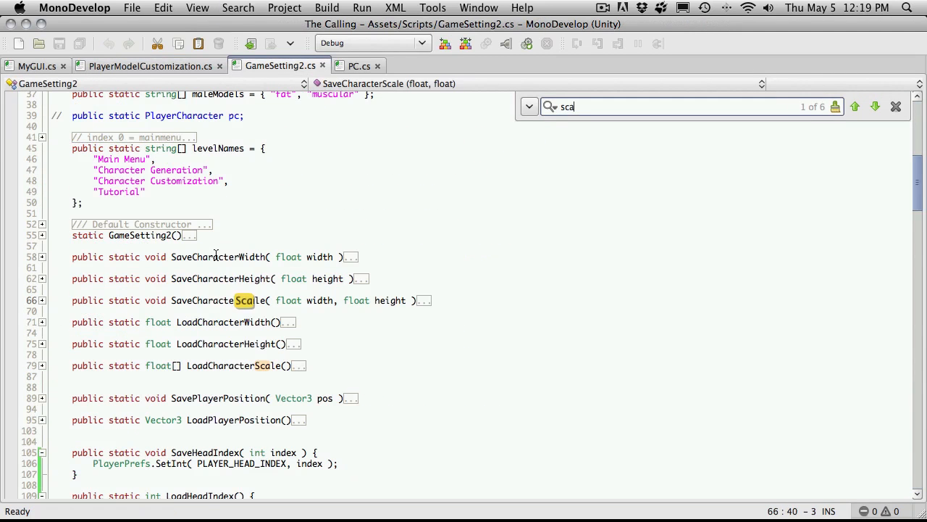
pyautogui.write('le')
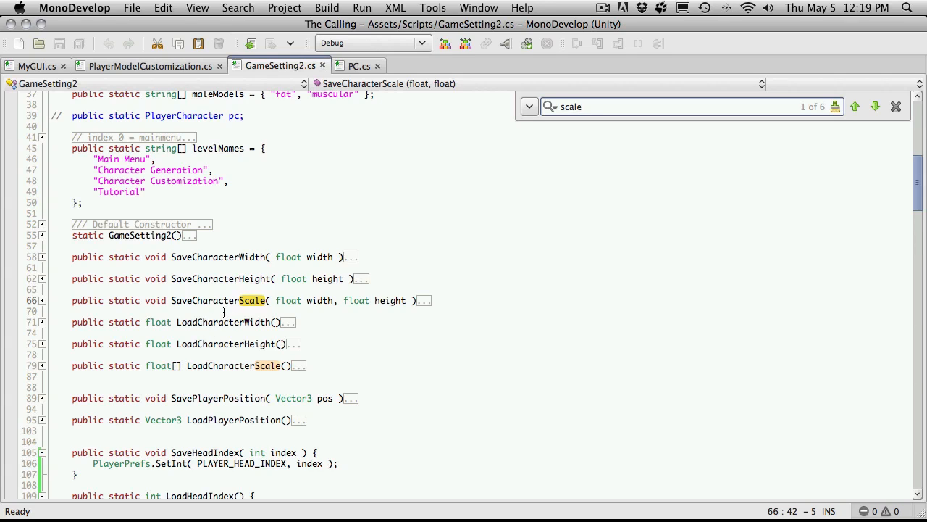
pyautogui.moveTo(254, 300)
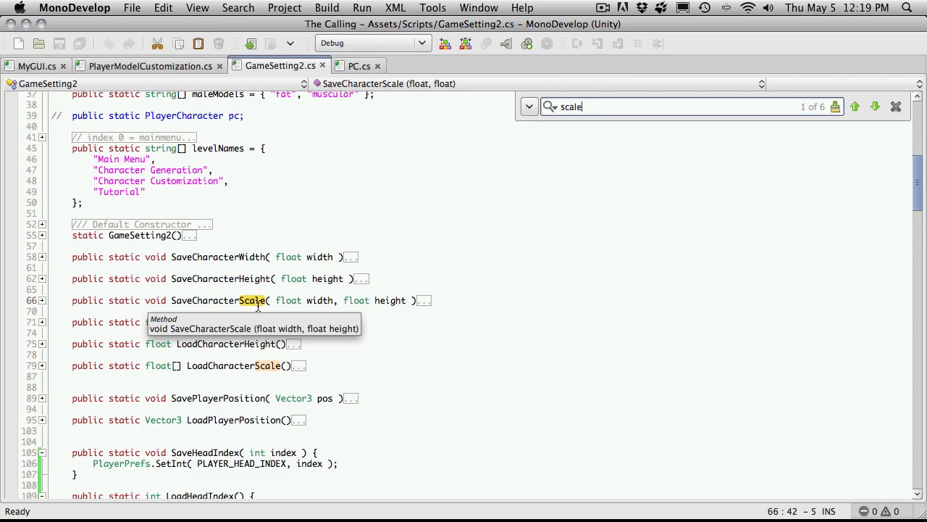
pyautogui.moveTo(283, 270)
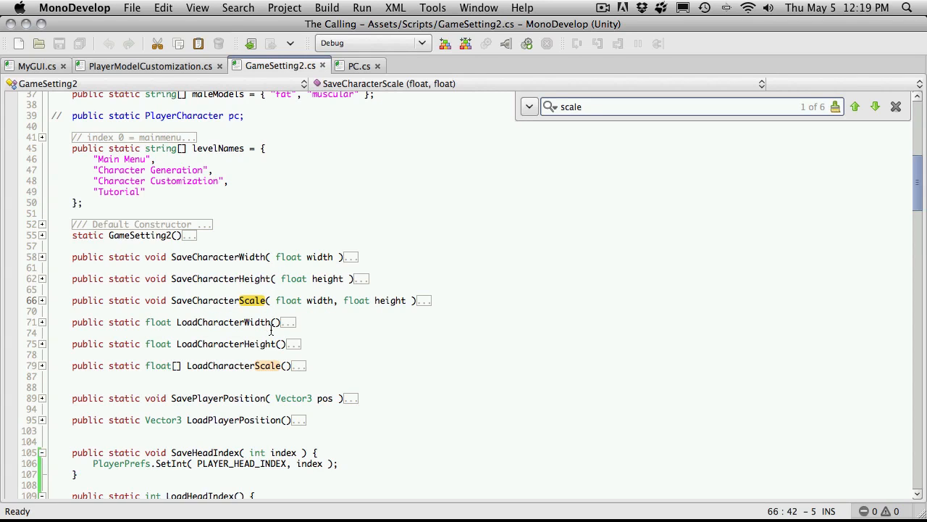
# Step: Expand the LoadCharacterScale method body to read how width and height are loaded
pyautogui.click(42, 300)
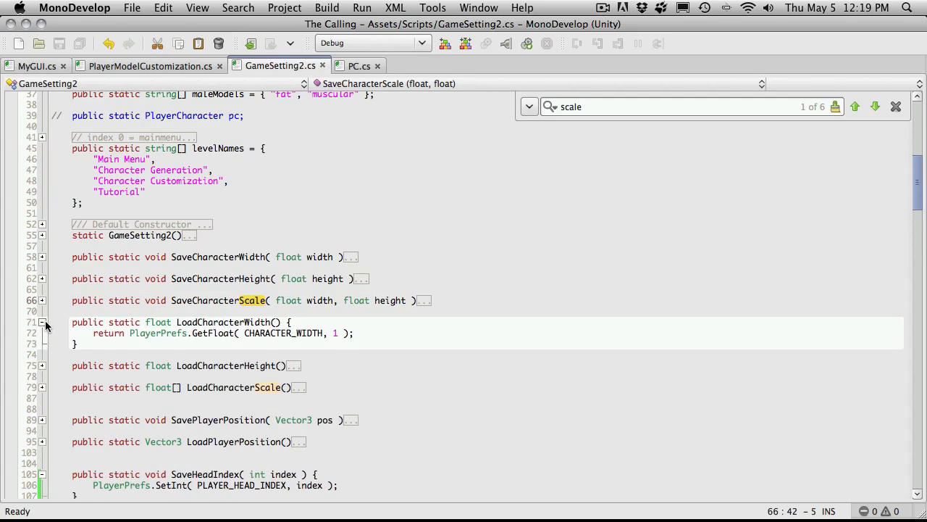
pyautogui.click(42, 321)
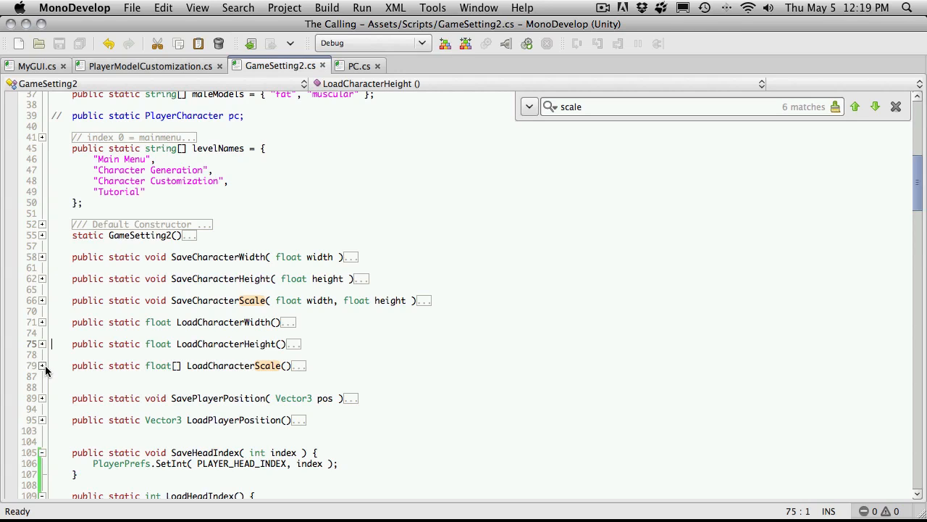
pyautogui.click(42, 365)
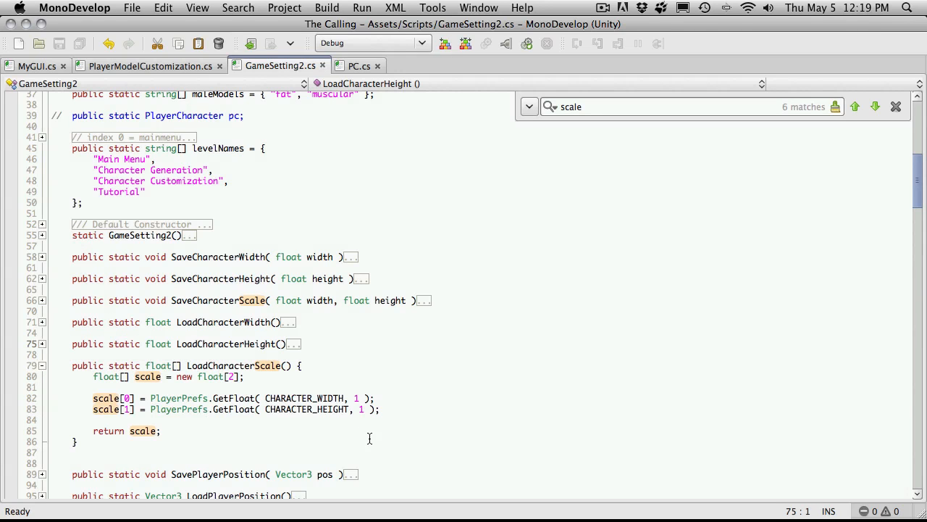
pyautogui.moveTo(252, 387)
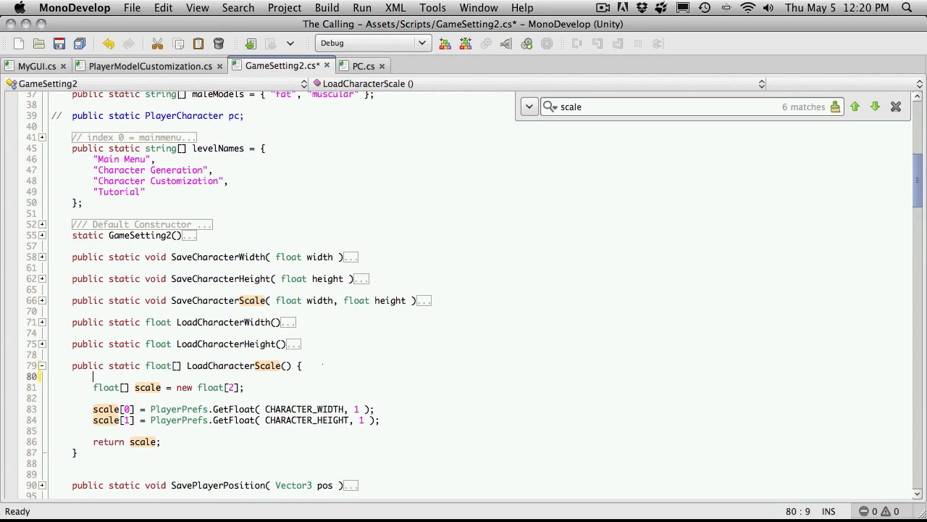
# Step: Make LoadCharacterScale return a new Vector2 from PlayerPrefs CHARACTER_WIDTH and height, defaulting to 1
pyautogui.write('retur')
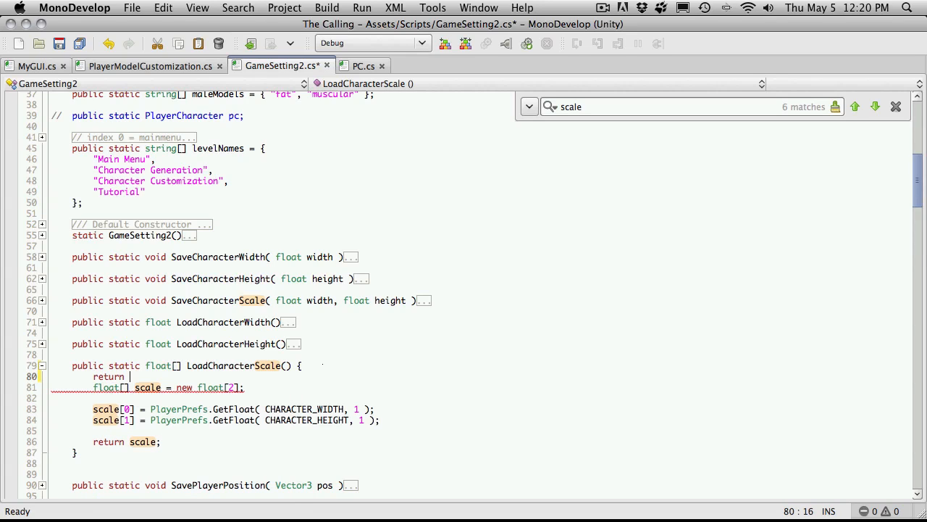
pyautogui.write('new V')
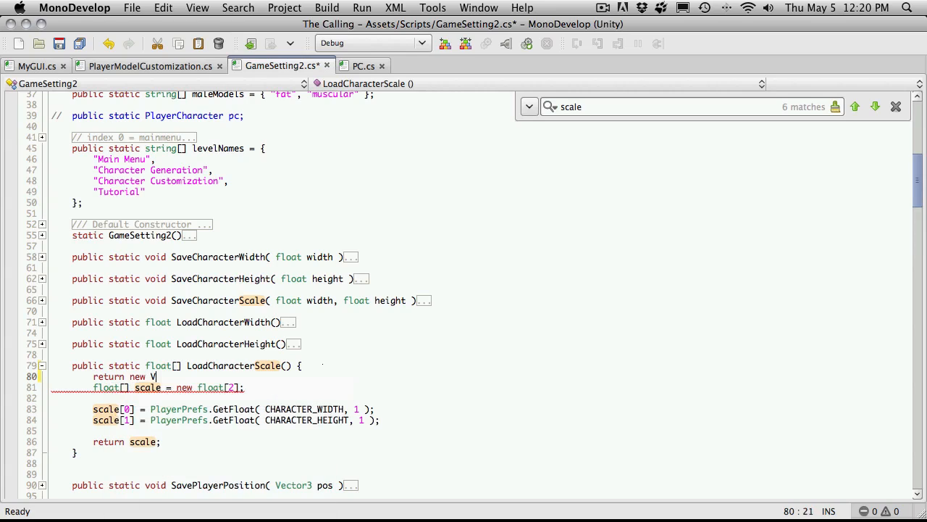
pyautogui.write('ector2')
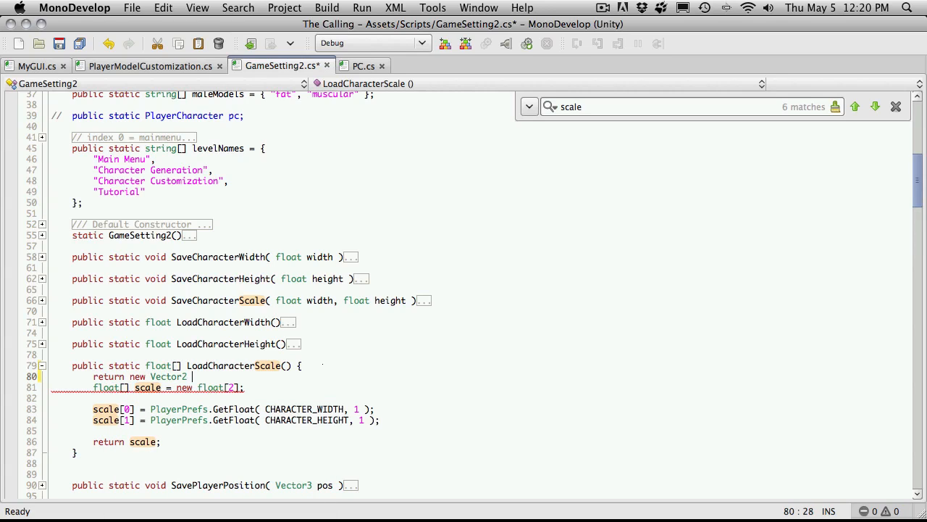
pyautogui.write('();')
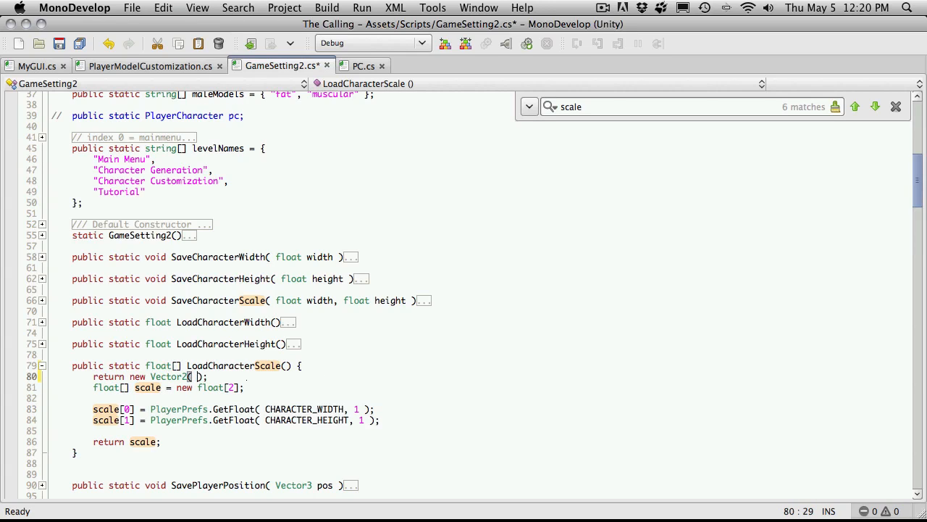
pyautogui.write('PlayerPrefs.GetFloat( CHARACTER_WIDTH, 1 ), PlayerPrefs.GetFloat( CHARACTER_HEIGHT, 1')
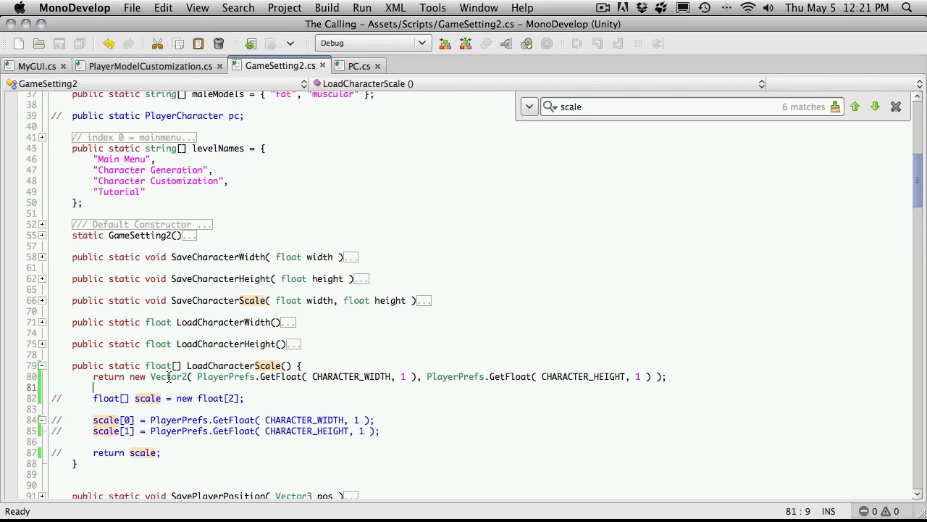
# Step: Change LoadCharacterScale's return type from float[] to Vector2 and delete the commented array lines
pyautogui.doubleClick(158, 365)
pyautogui.write('Vector2')
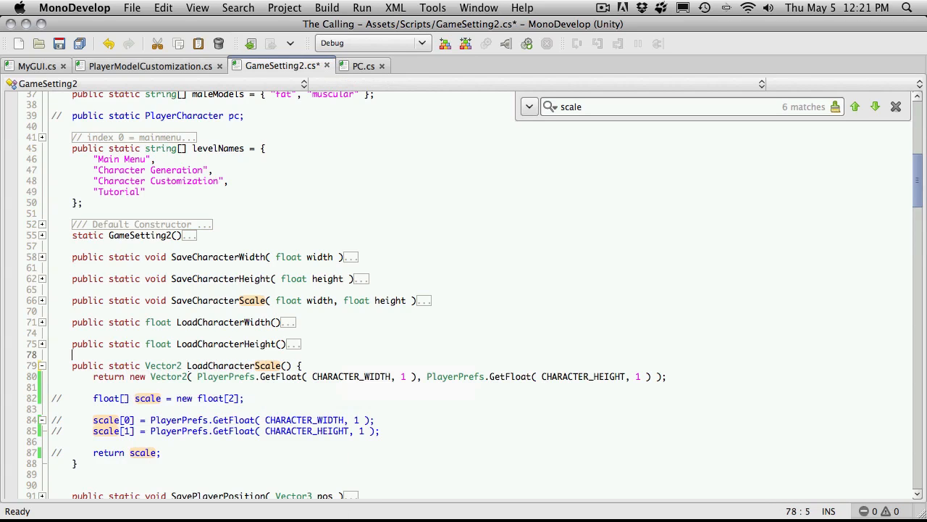
pyautogui.moveTo(93, 387); pyautogui.dragTo(161, 453)
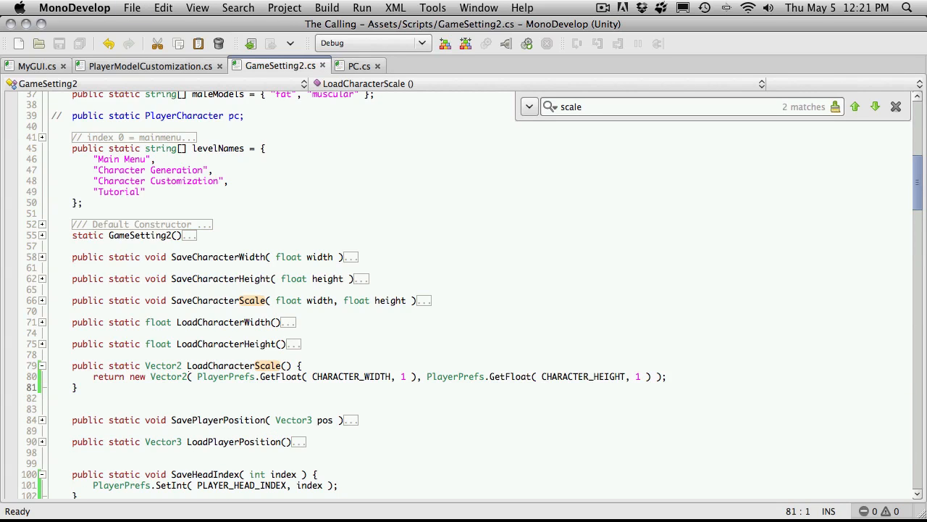
pyautogui.moveTo(524, 382)
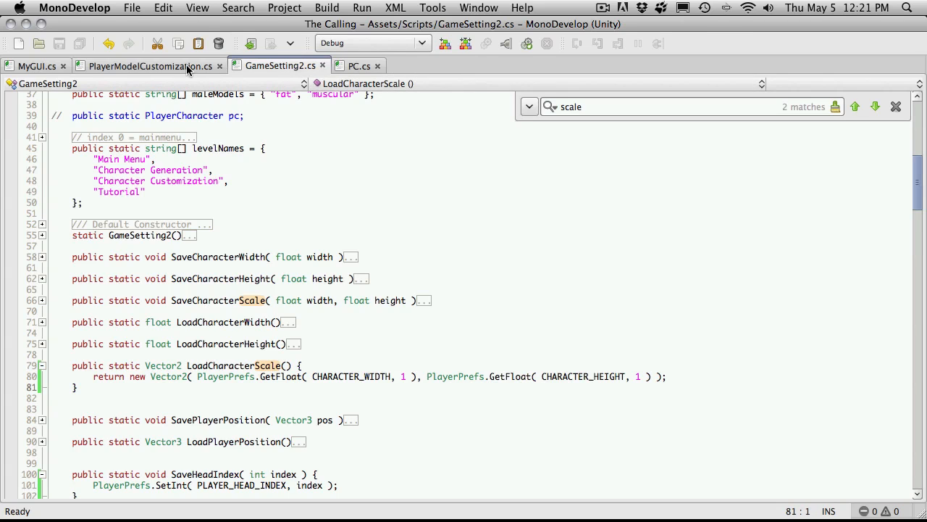
# Step: Switch to PC.cs and open a blank line at the top of LoadCharacter
pyautogui.click(149, 66)
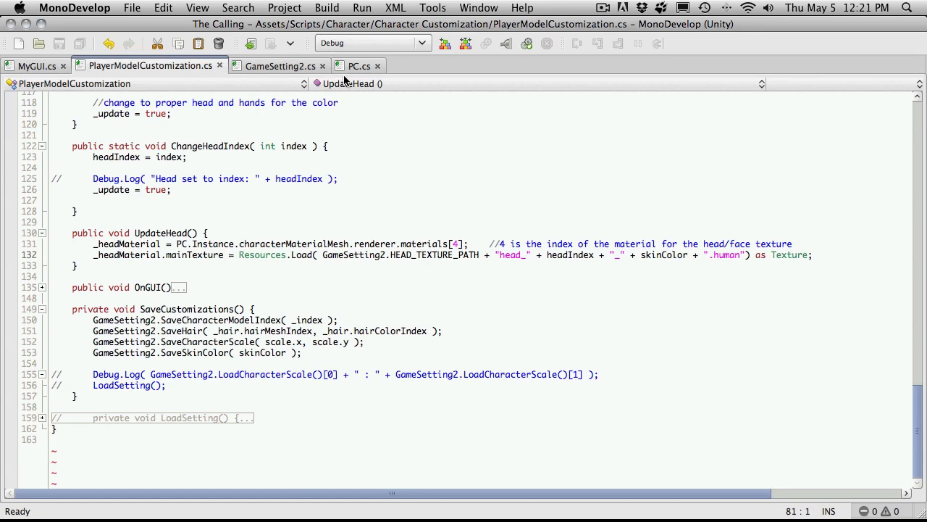
pyautogui.click(360, 66)
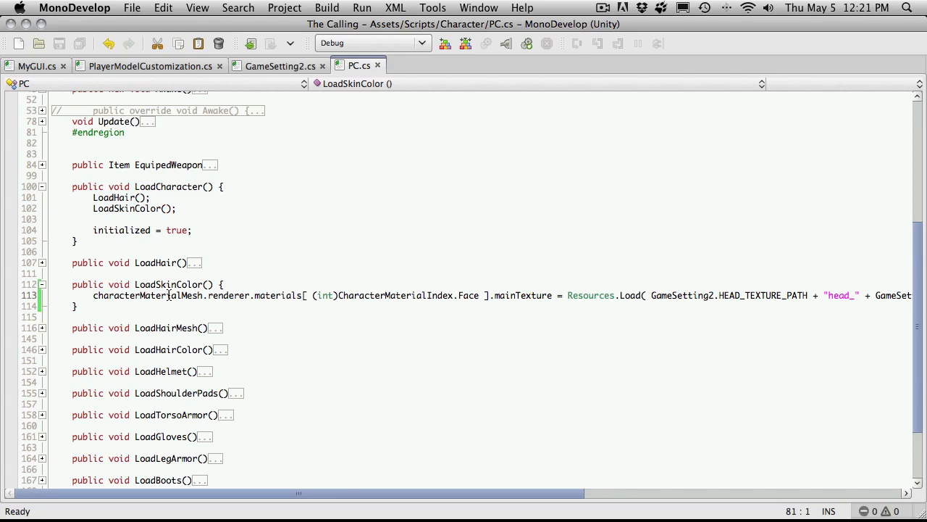
pyautogui.click(150, 197)
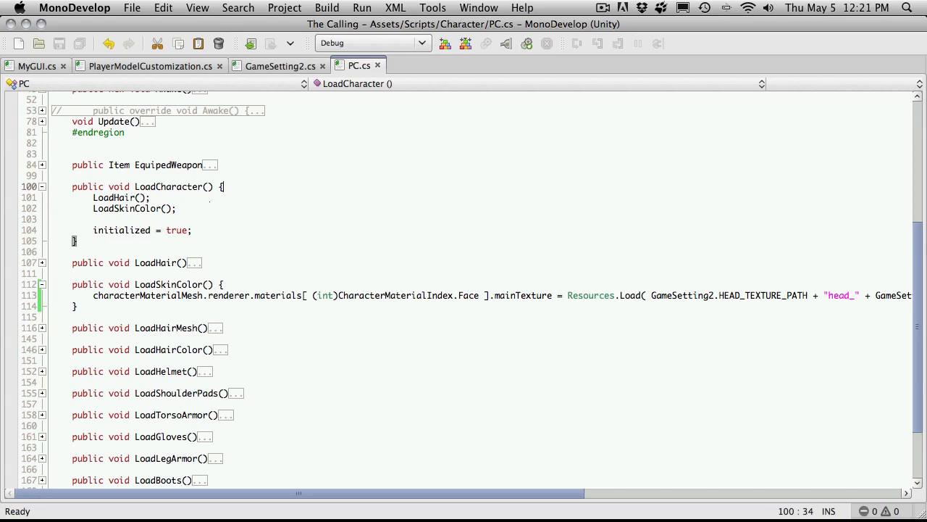
pyautogui.press('Return')
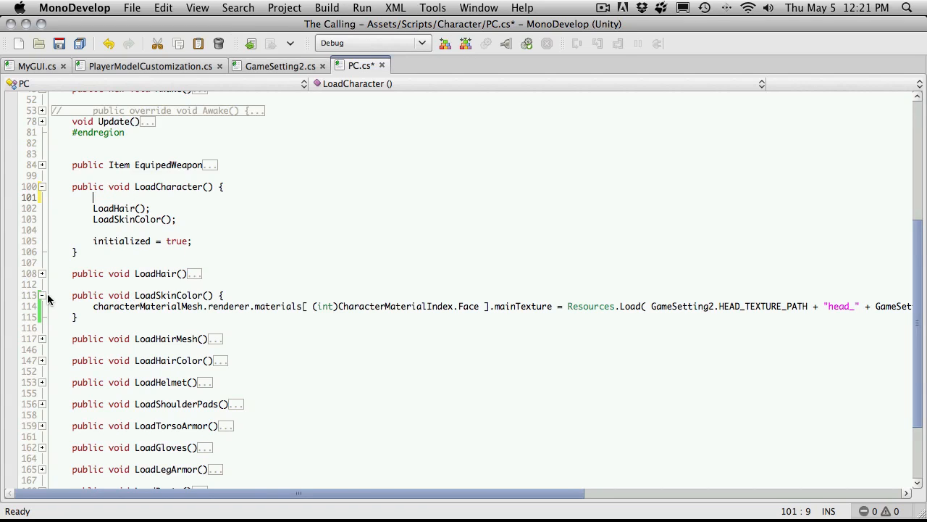
# Step: Add an empty public void LoadScale() method and call LoadScale() inside LoadCharacter
pyautogui.click(42, 295)
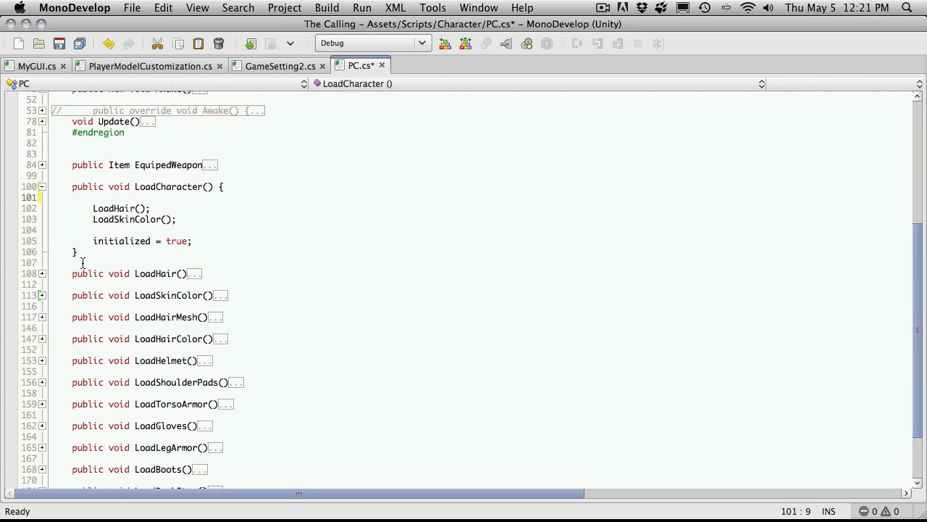
pyautogui.press('Return')
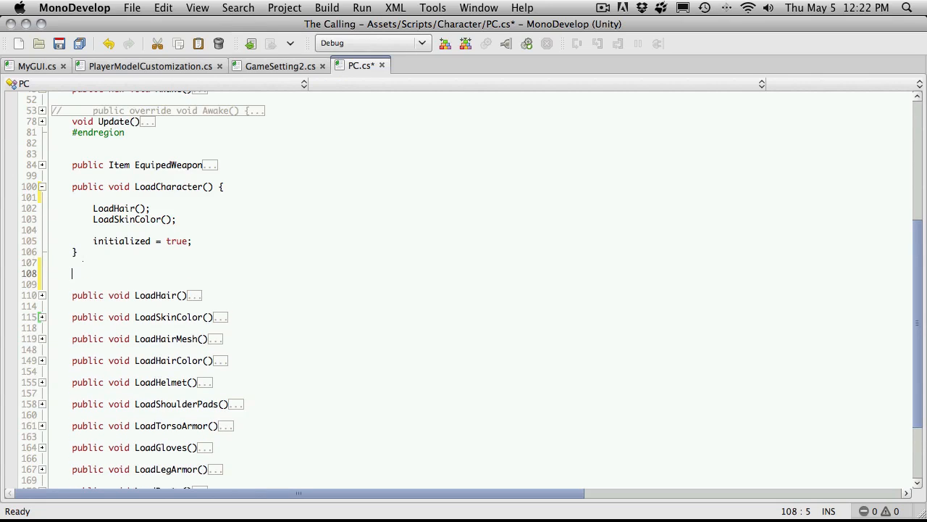
pyautogui.write('public void')
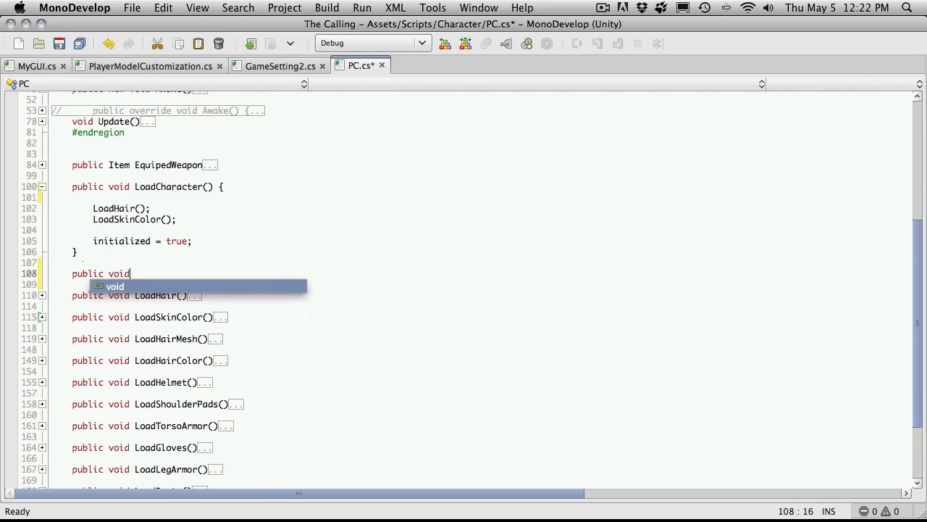
pyautogui.write('Load')
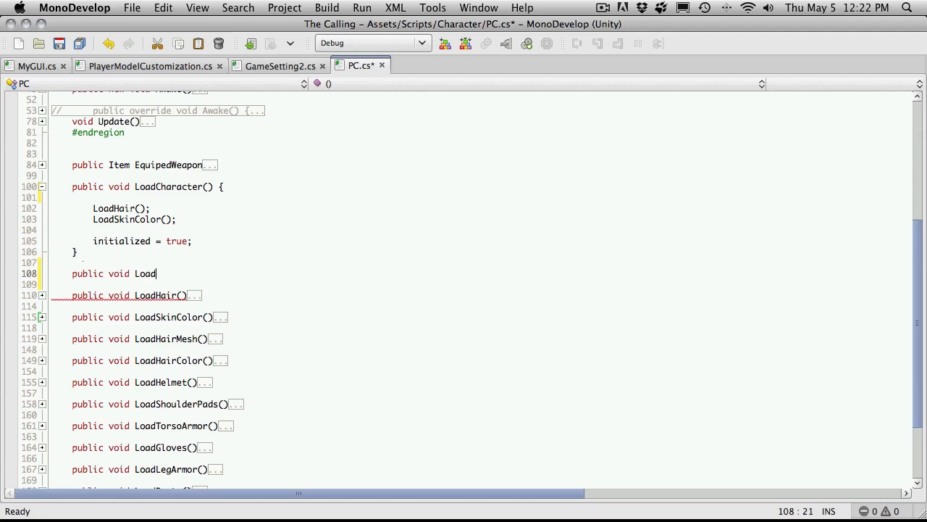
pyautogui.write('Sc')
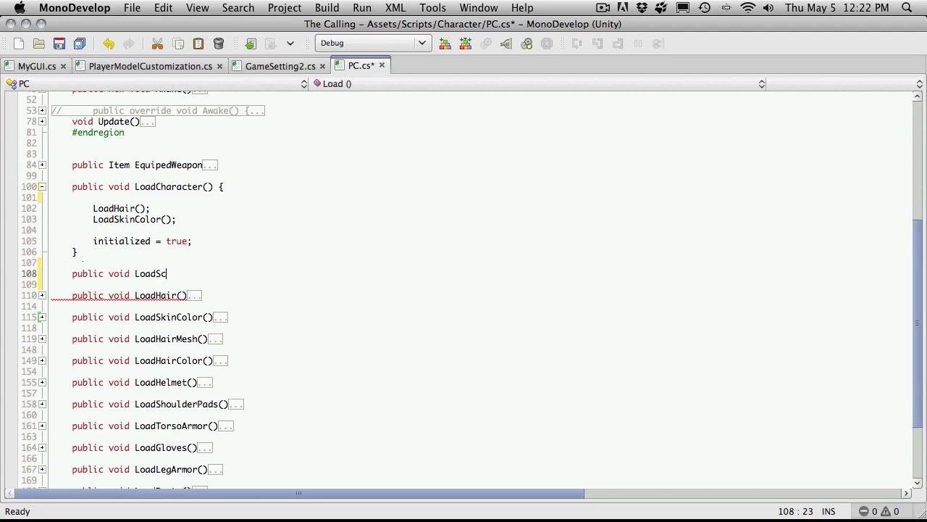
pyautogui.write('ale() {')
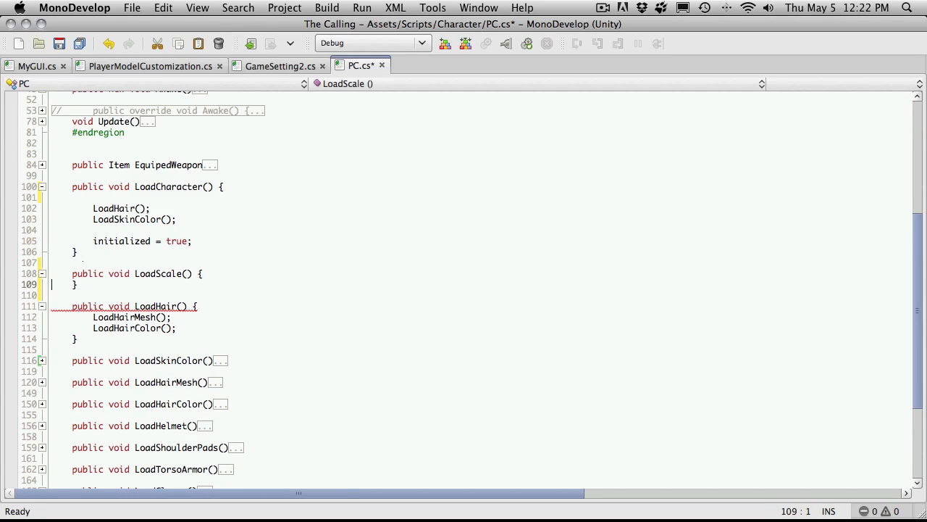
pyautogui.write('LoadScale();')
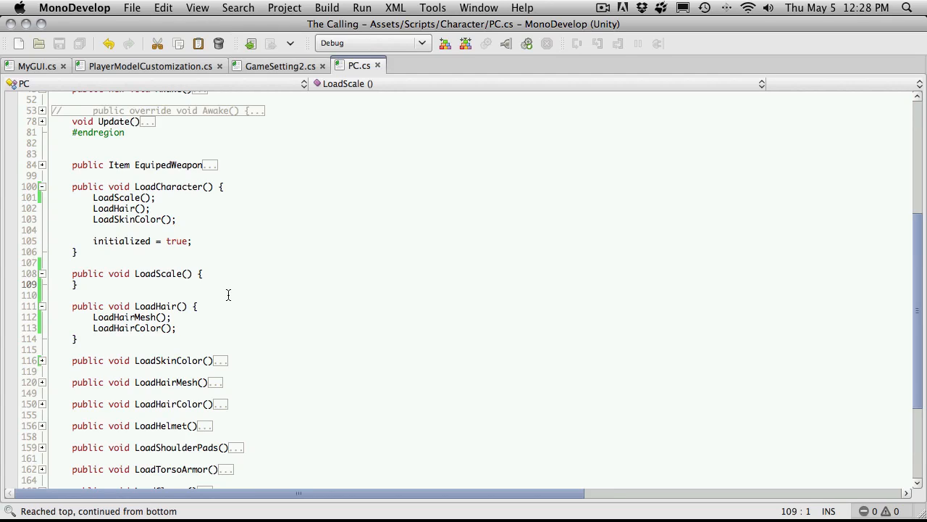
pyautogui.click(52, 284)
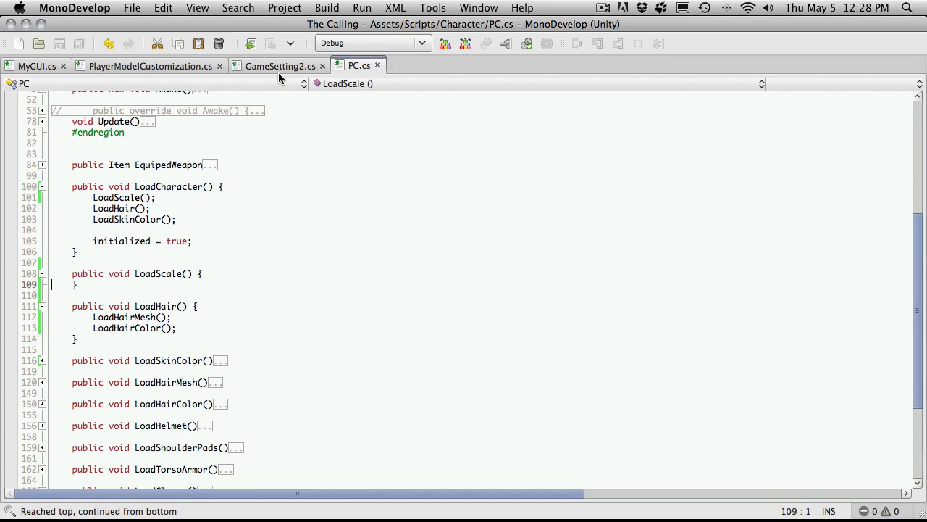
pyautogui.click(281, 65)
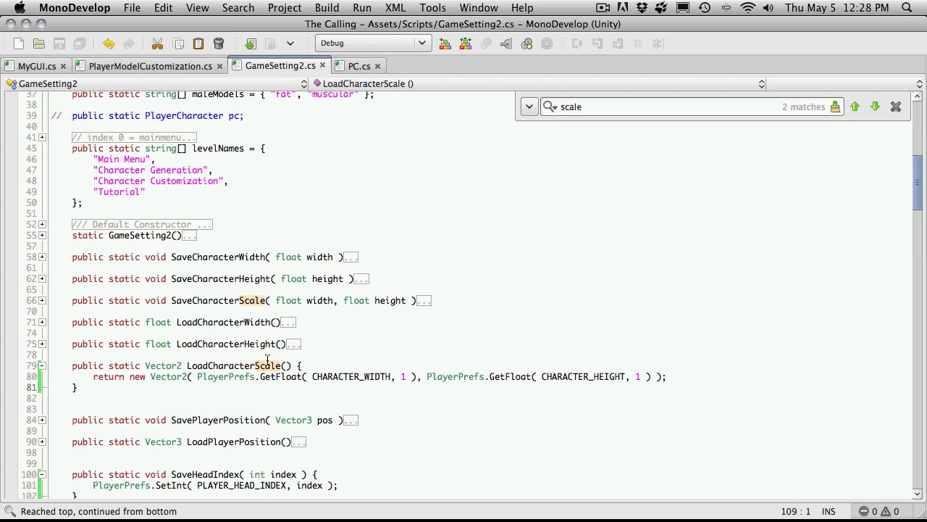
pyautogui.click(42, 365)
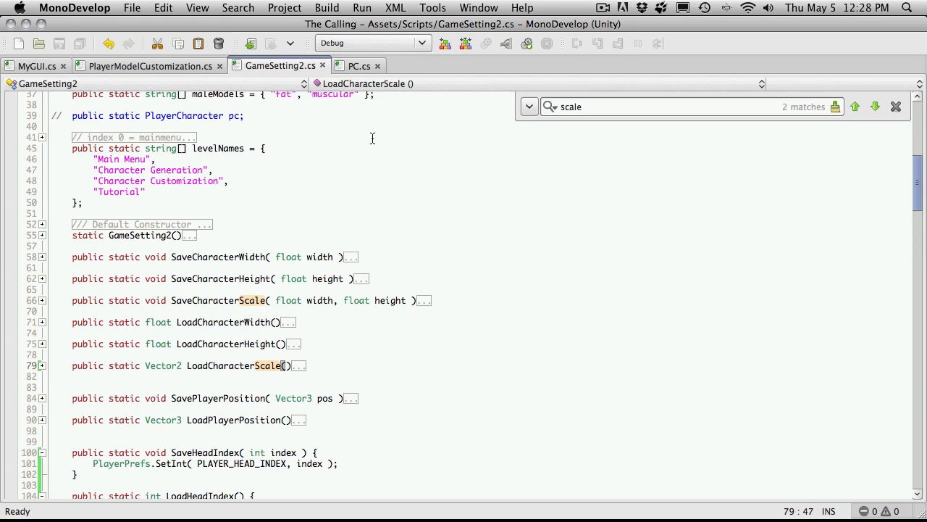
pyautogui.click(360, 66)
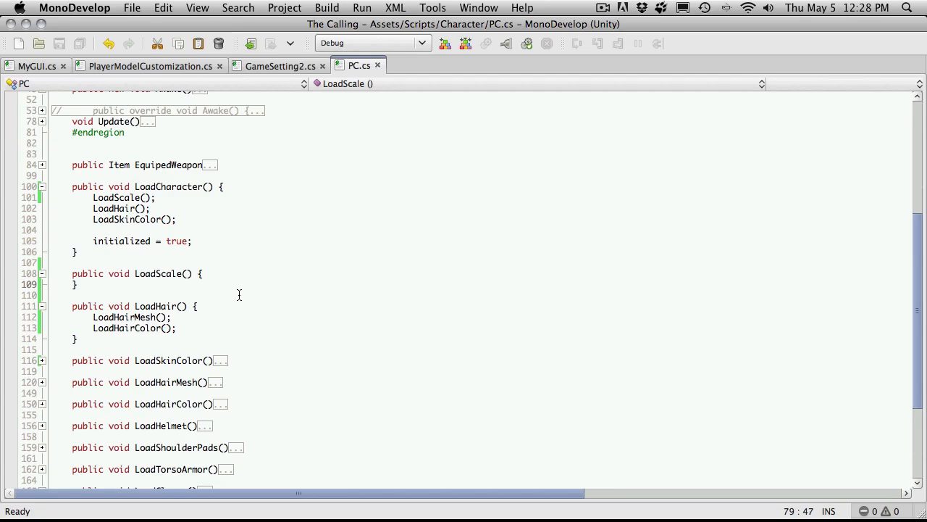
pyautogui.click(51, 284)
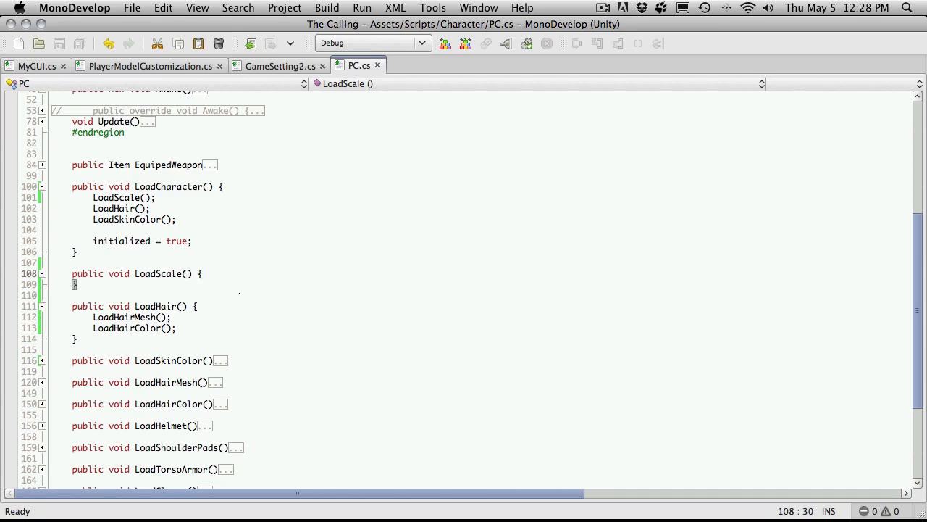
# Step: Write transform.localScale = new Vector3(); inside LoadScale
pyautogui.press('Return')
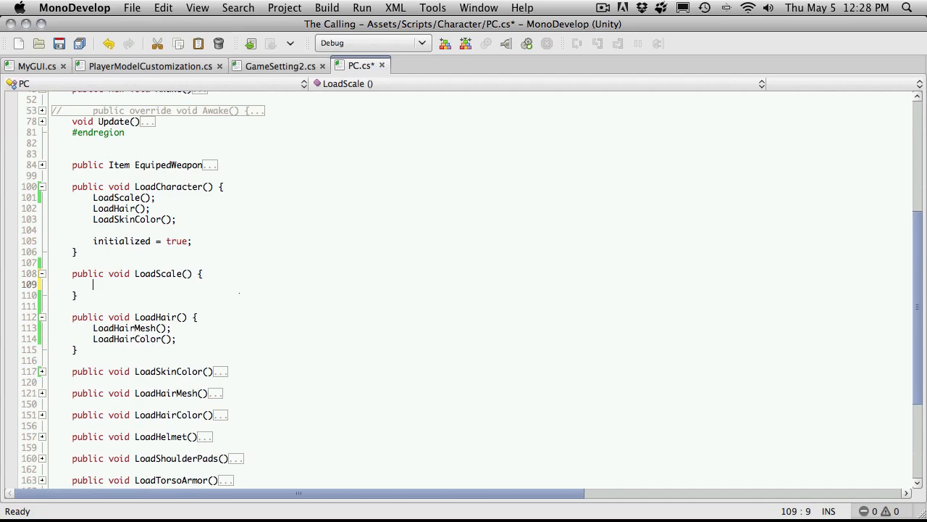
pyautogui.write('transform.localScale')
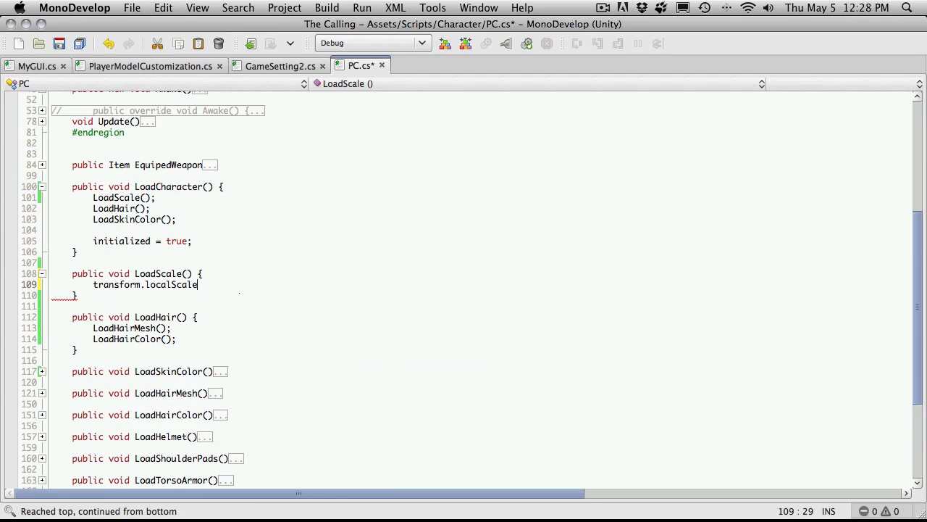
pyautogui.write('= N')
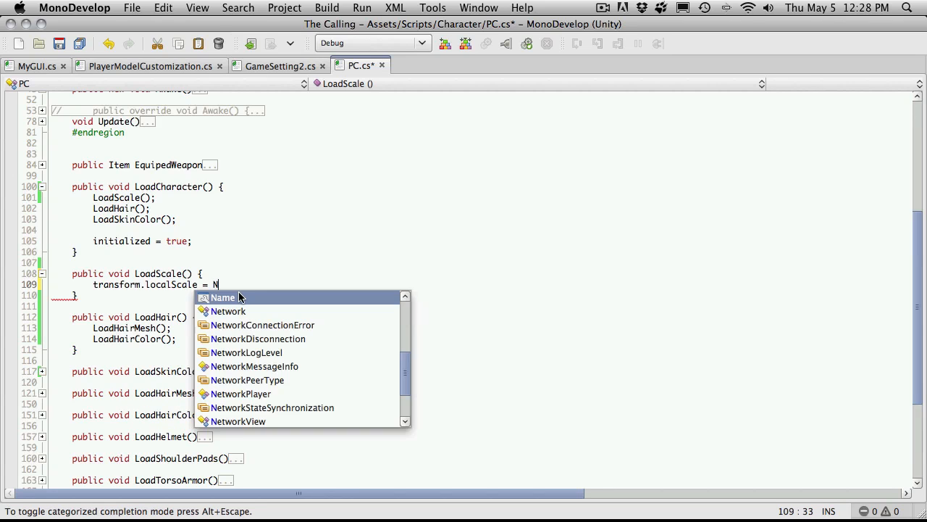
pyautogui.write('ew')
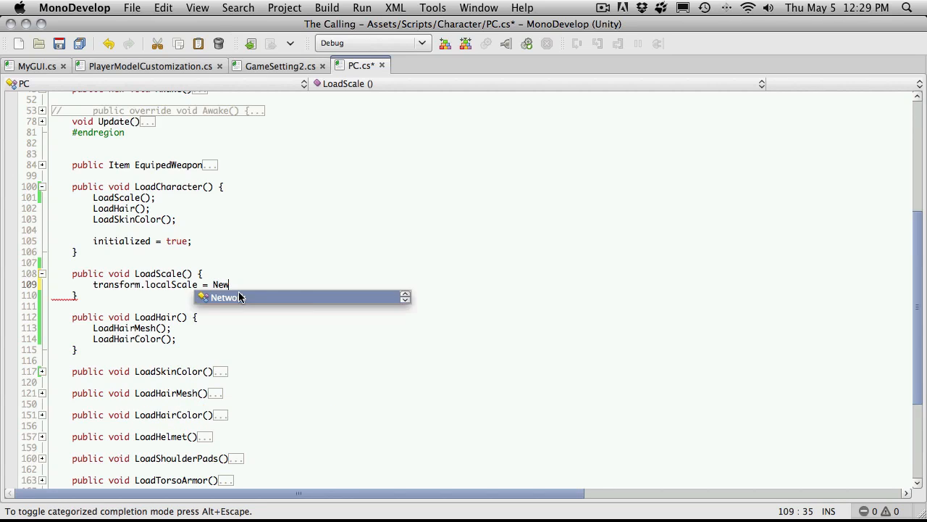
pyautogui.write('Vector3')
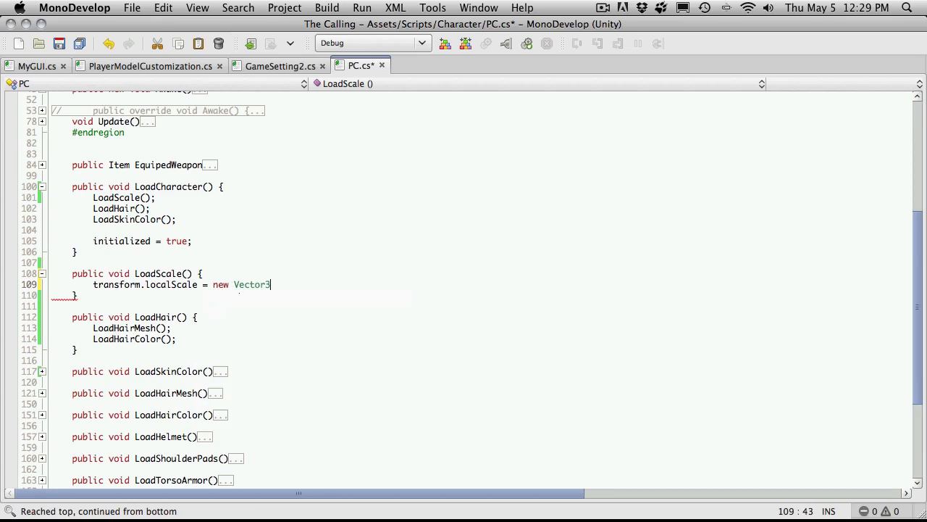
pyautogui.write('(')
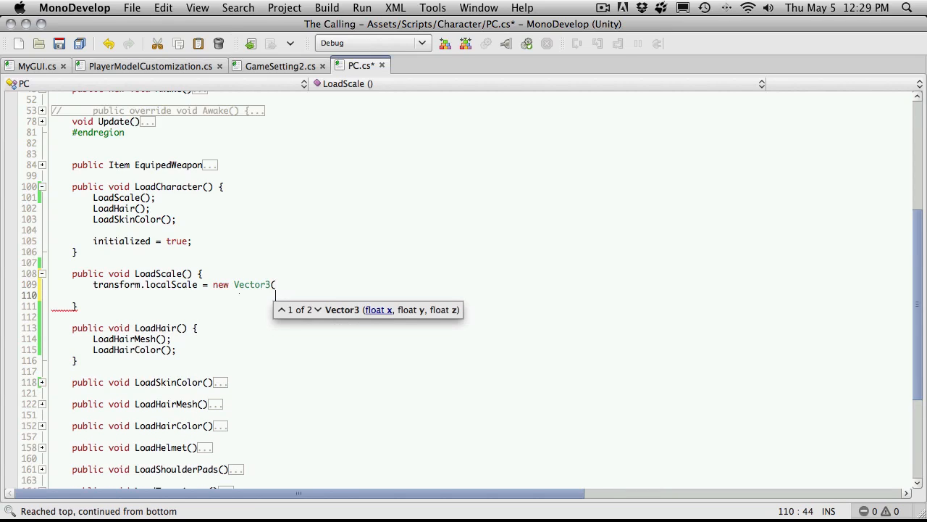
pyautogui.write(');')
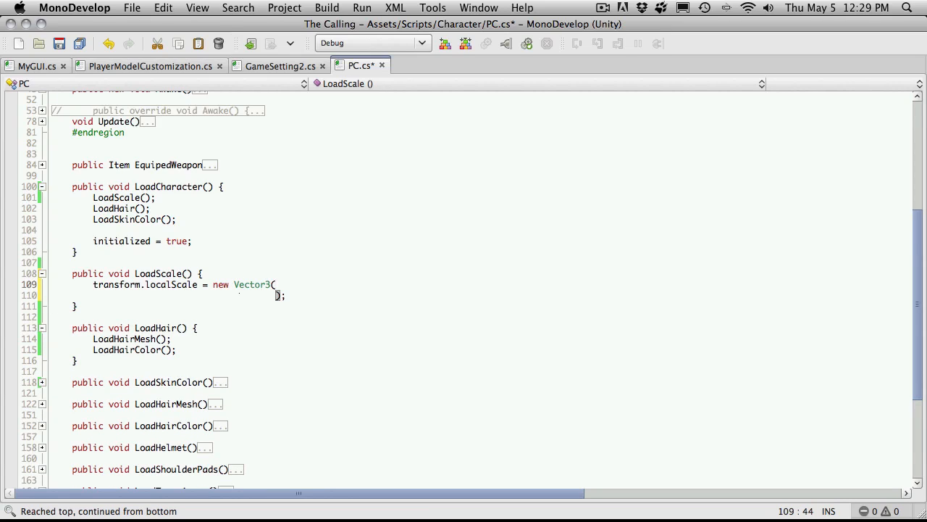
pyautogui.press('Return')
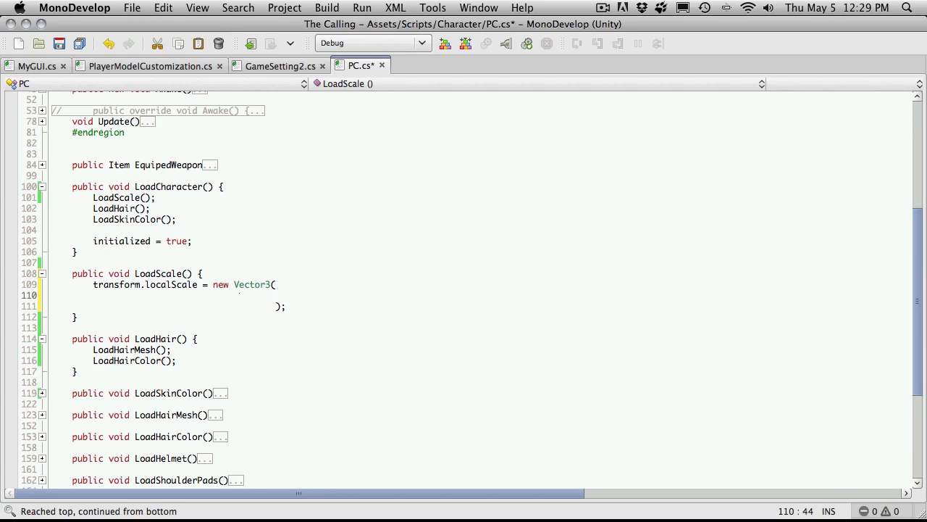
# Step: Fill the Vector3 arguments with transform.localScale.x, .y and .z
pyautogui.write('transform.localScale')
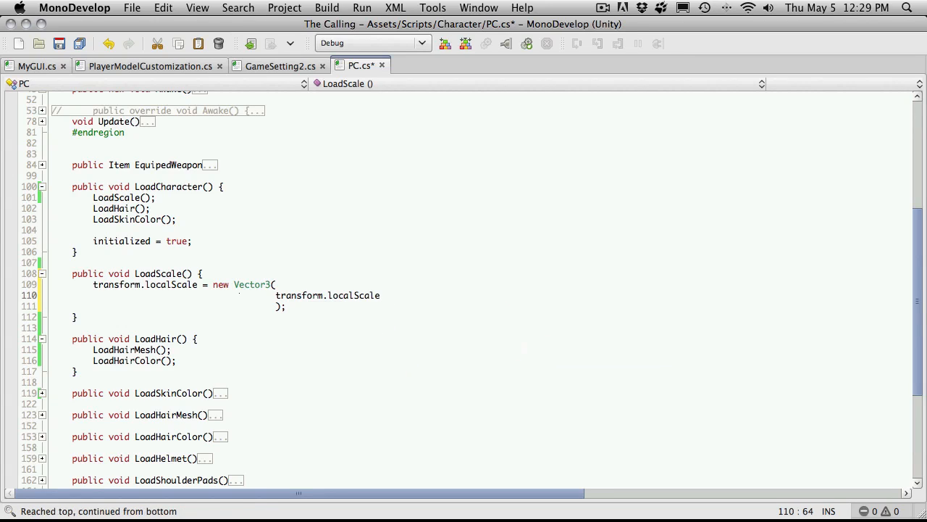
pyautogui.write('.x,')
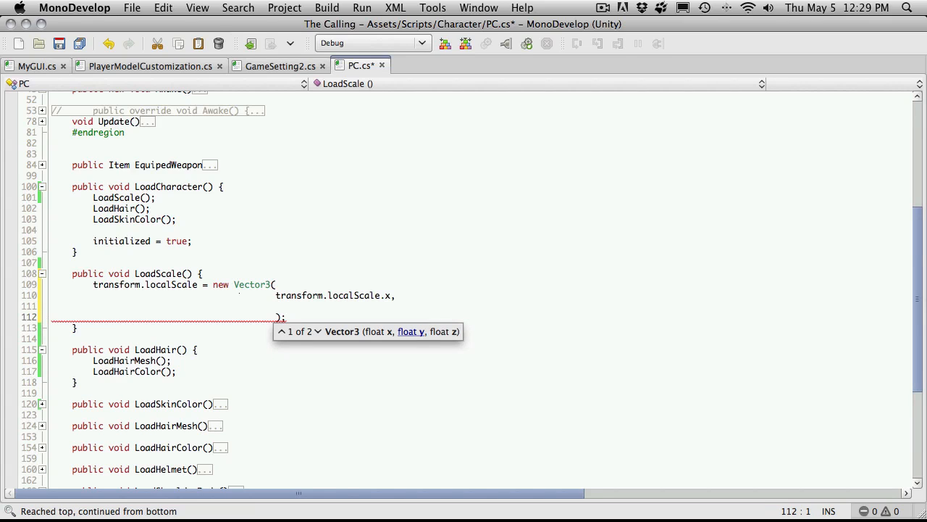
pyautogui.click(304, 284)
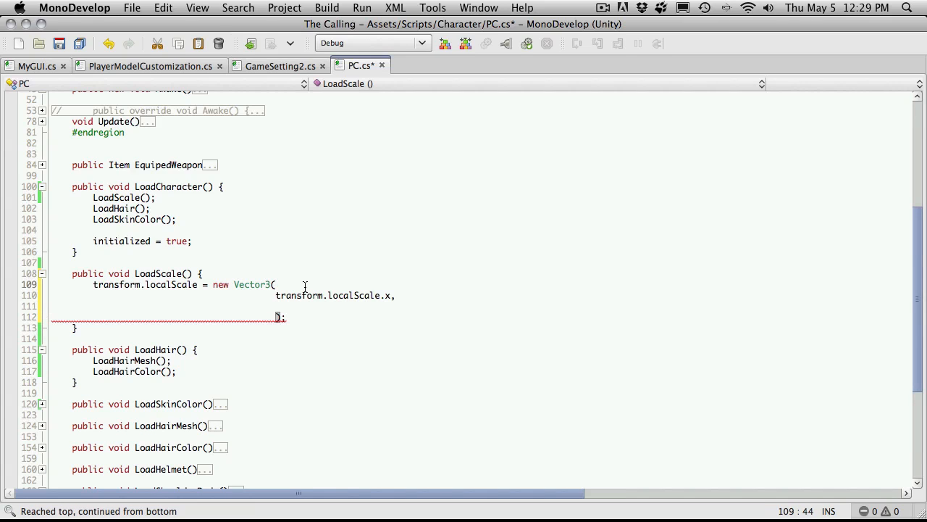
pyautogui.click(53, 306)
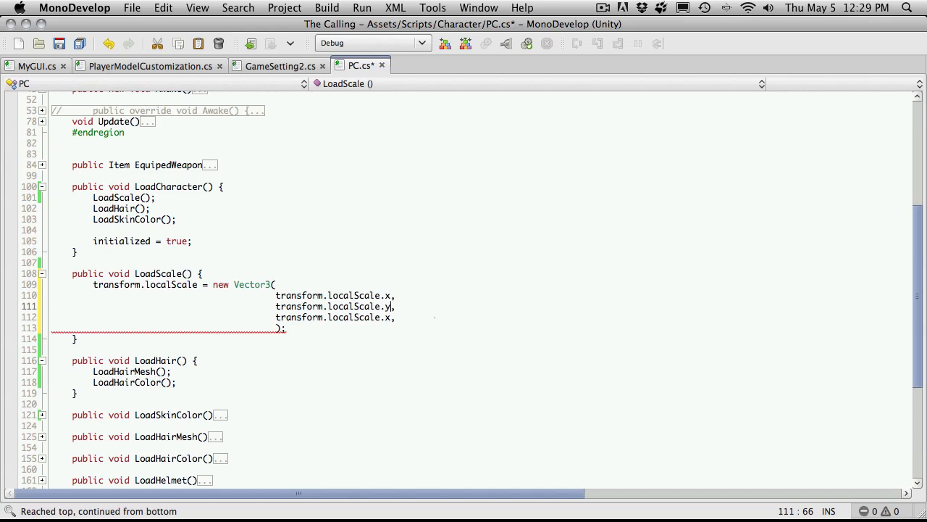
pyautogui.write('z')
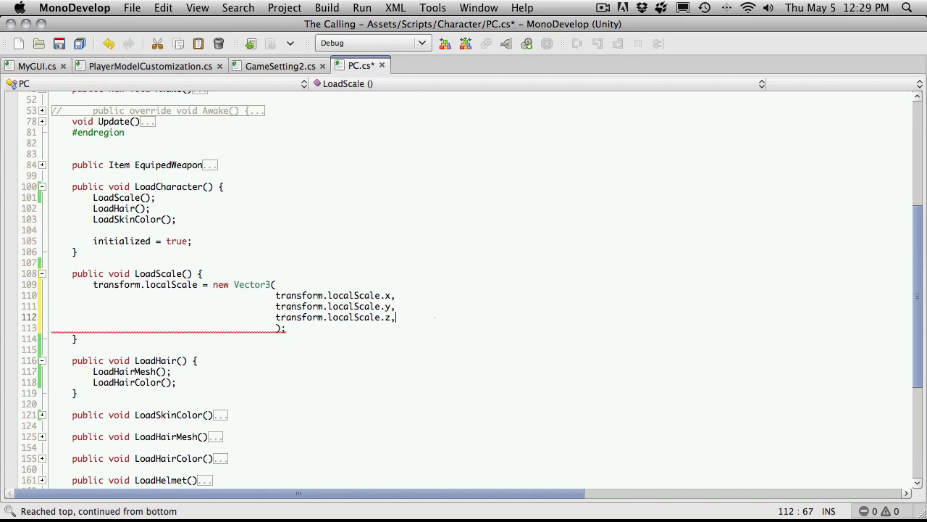
# Step: Multiply the x argument by GameSetting2.LoadCharacterWidth()
pyautogui.press('Backspace')
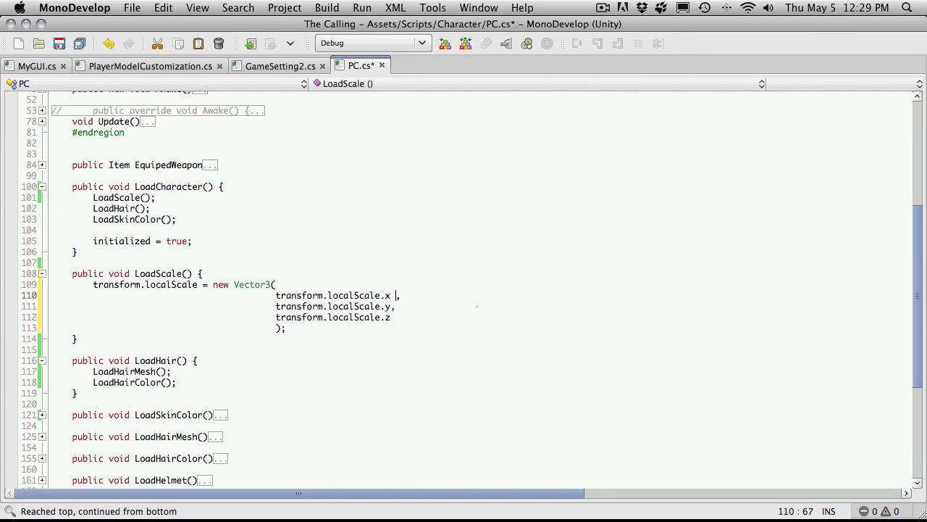
pyautogui.write('*')
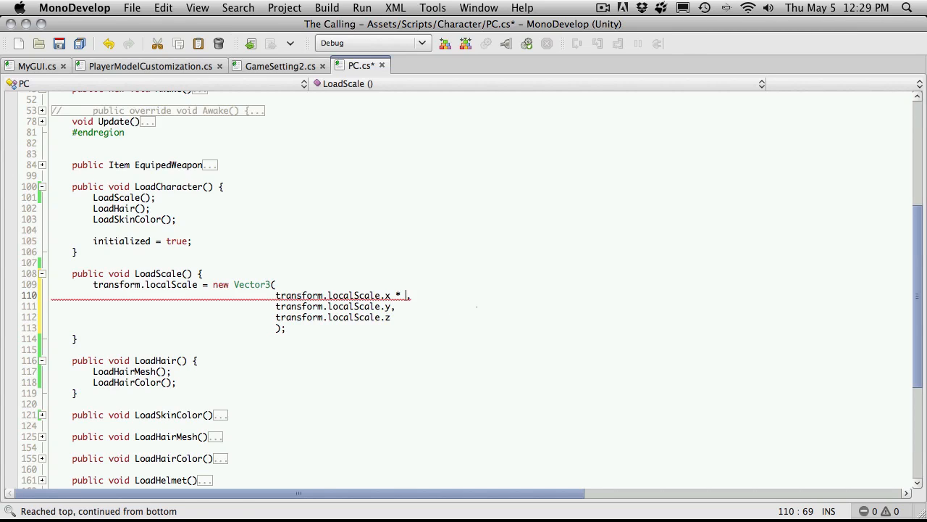
pyautogui.write('GameSetting2')
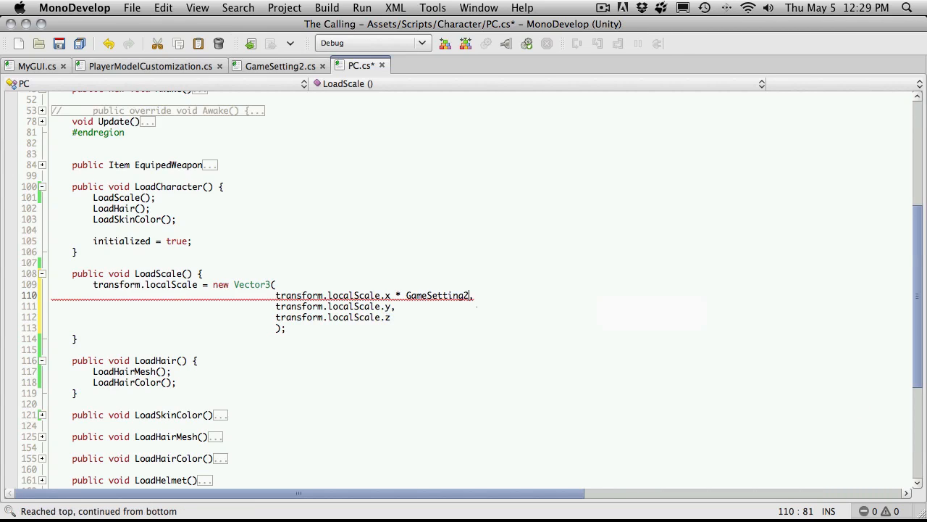
pyautogui.write('Lod')
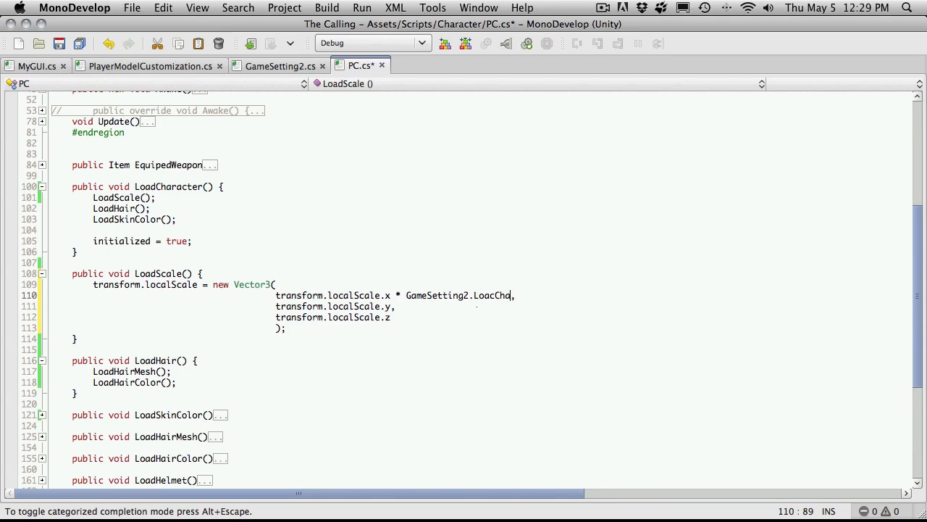
pyautogui.write('dth(')
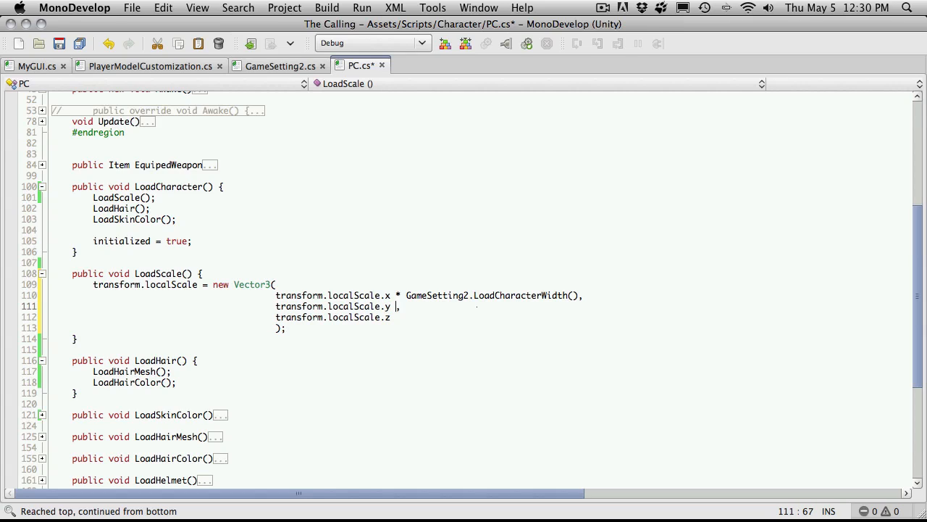
# Step: Multiply y by GameSetting2.LoadCharacterHeight and start retyping the z multiplier as GameSetting2.Load
pyautogui.write('* GameSetting2')
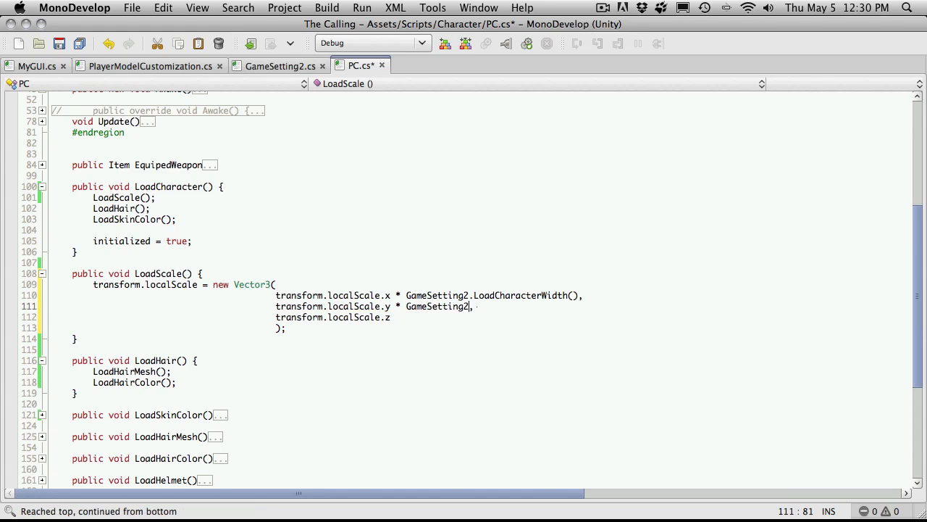
pyautogui.write('.LoadCharacterHeight(')
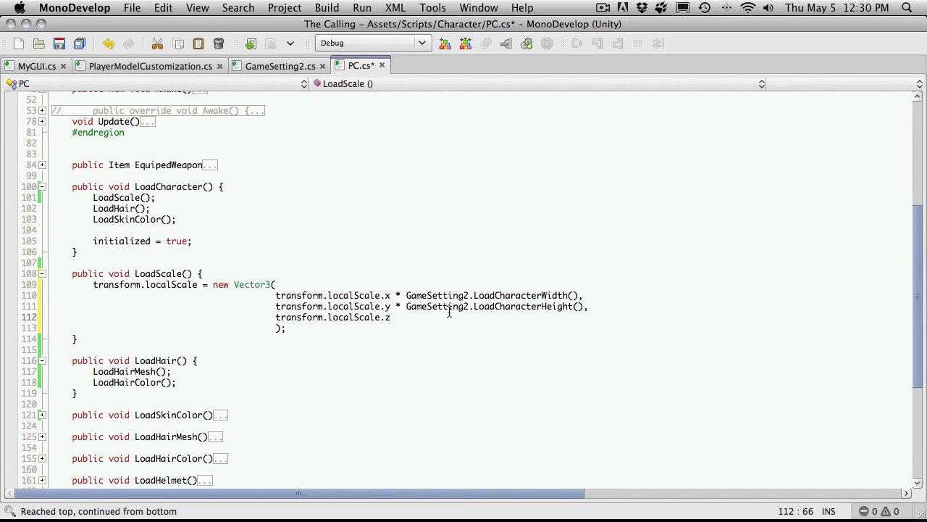
pyautogui.moveTo(434, 305)
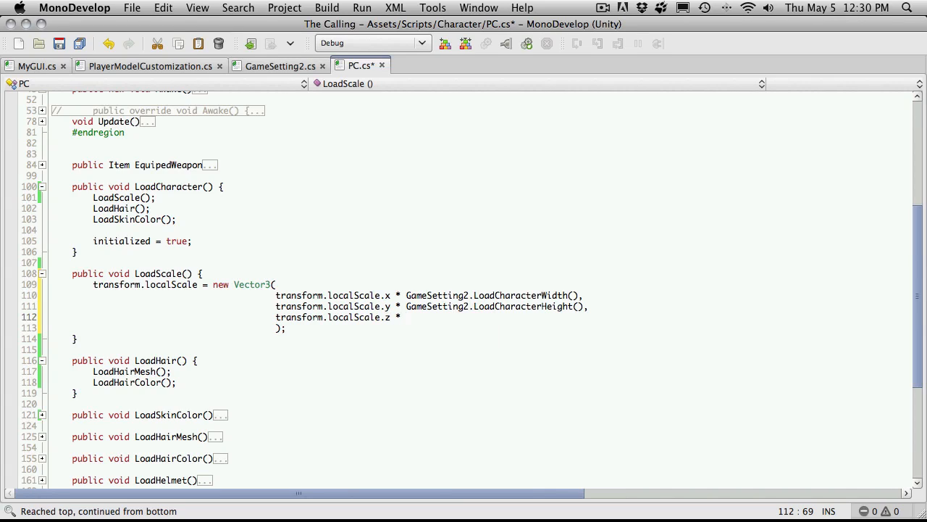
pyautogui.write('GameSett')
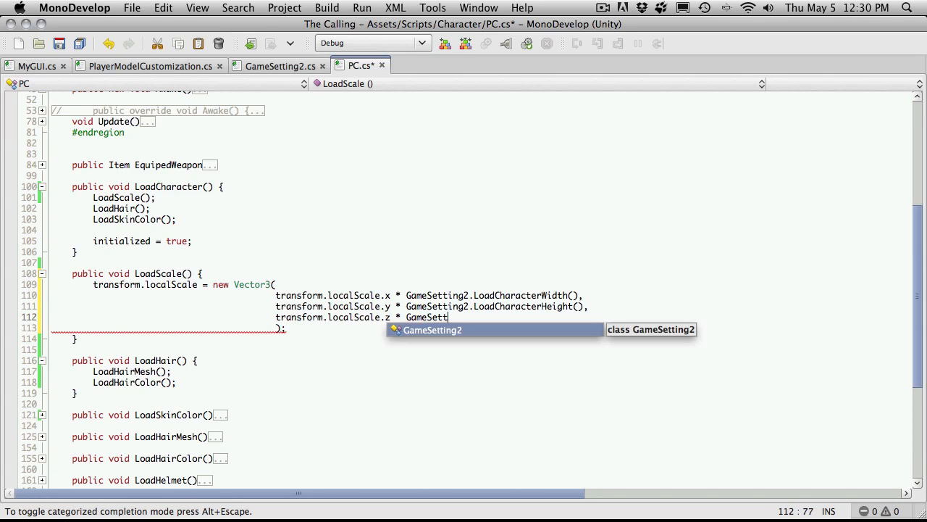
pyautogui.write('ing')
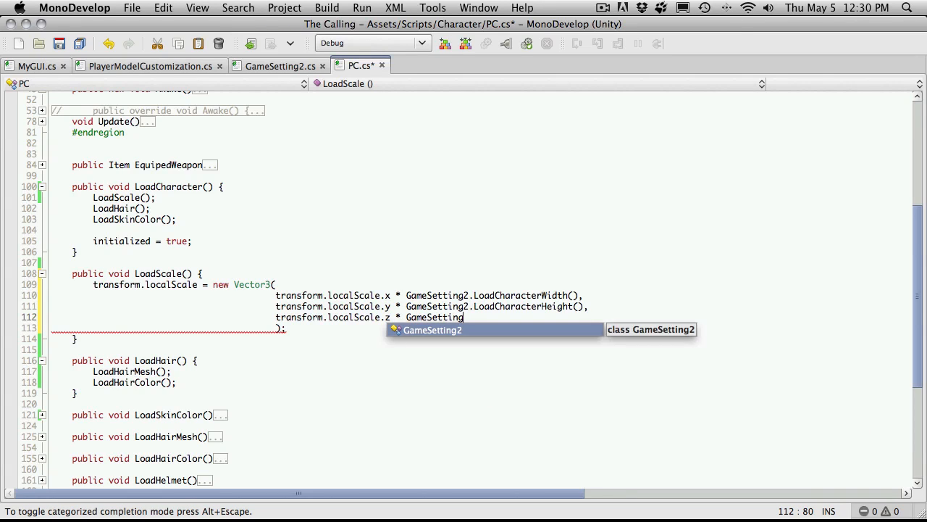
pyautogui.write('.LoadCharacterScale')
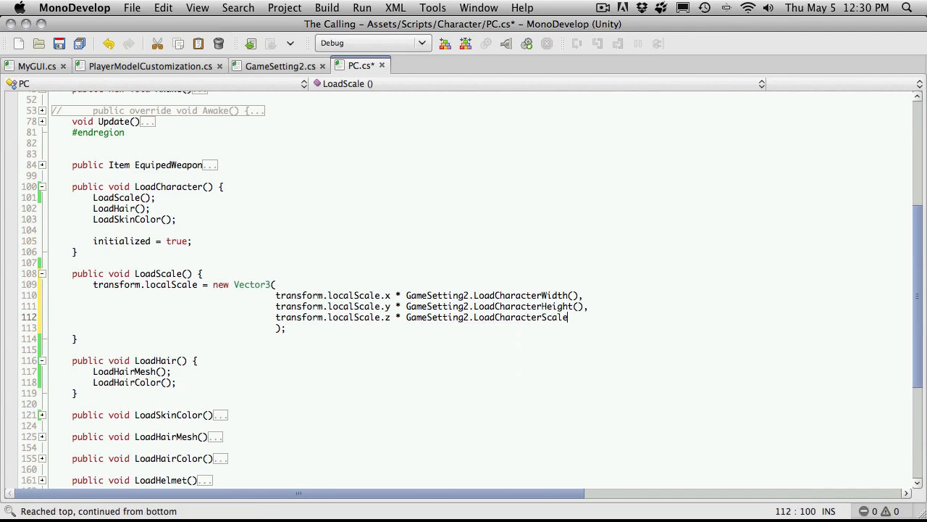
pyautogui.write('.x')
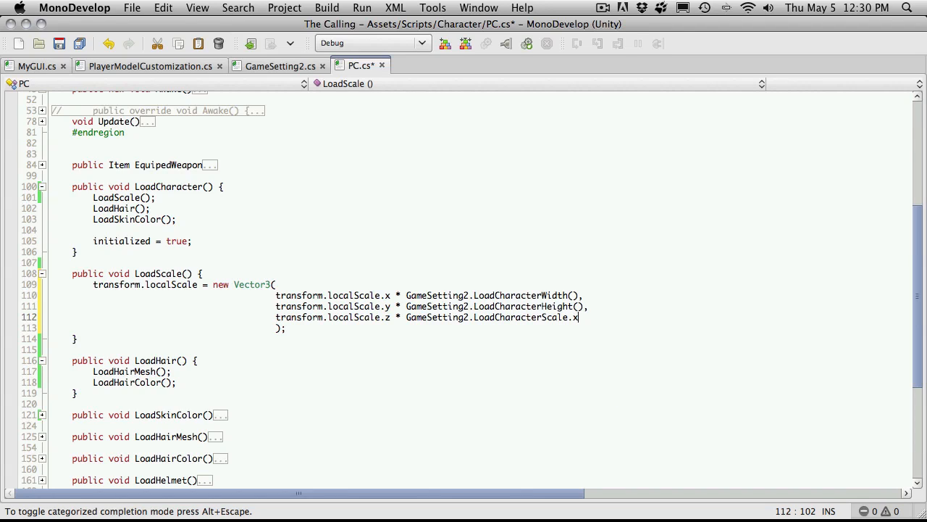
pyautogui.moveTo(577, 317)
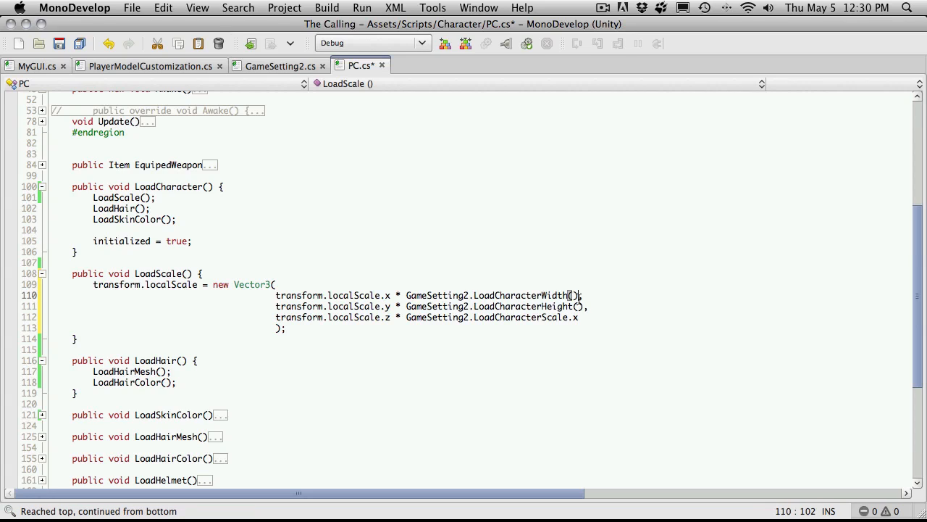
pyautogui.doubleClick(556, 295)
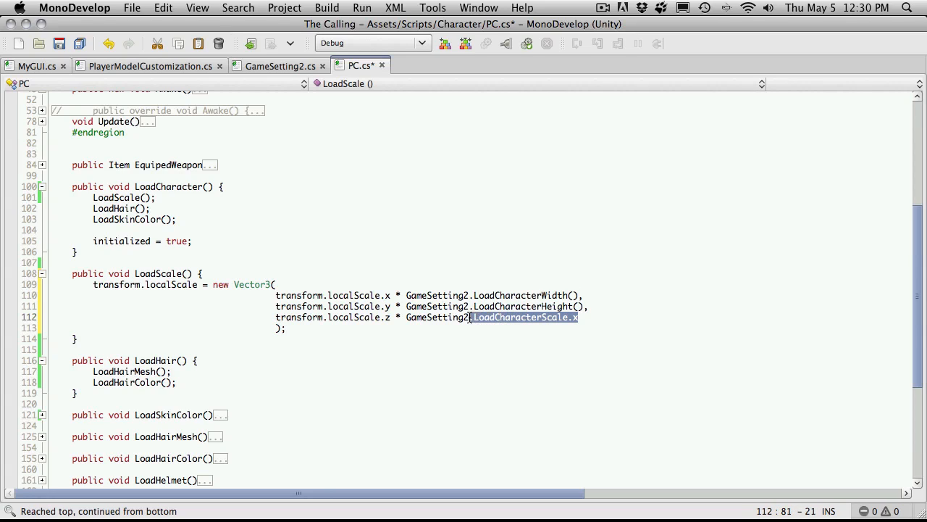
pyautogui.write('Load')
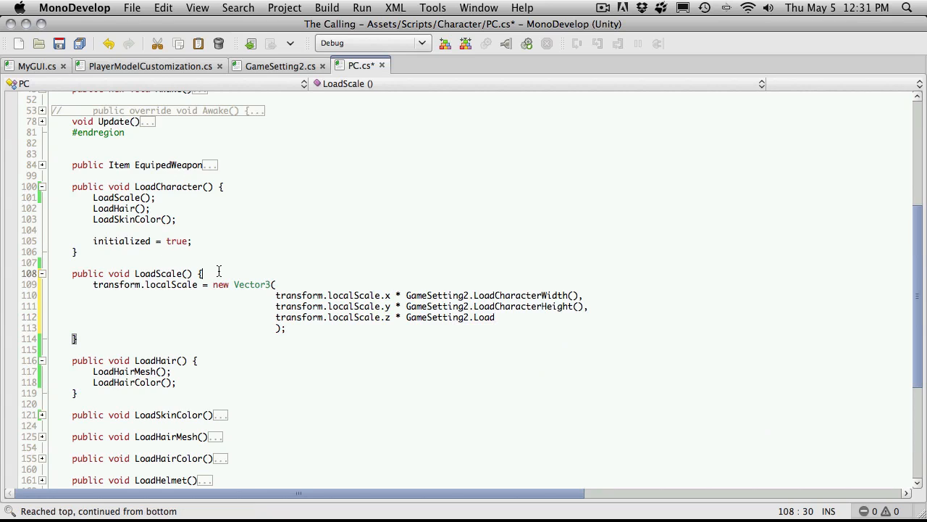
# Step: Declare Vector2 scale = GameSetting2.LoadCharacterScale() at the start of LoadScale
pyautogui.press('Return')
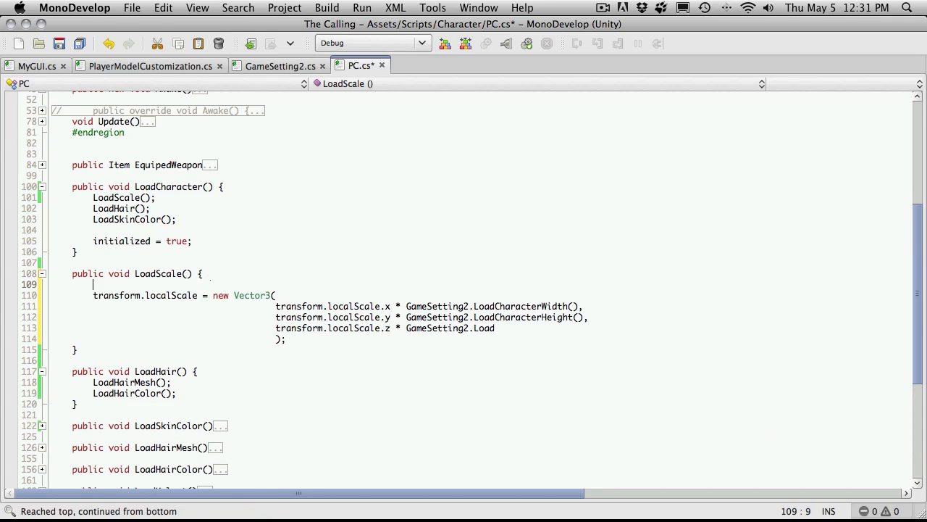
pyautogui.write('vector2 scale =')
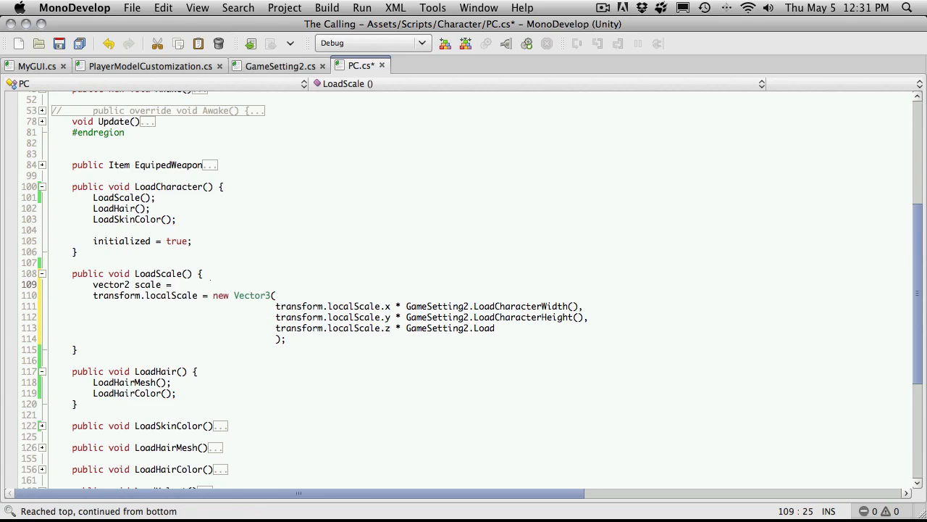
pyautogui.write('GameSetting2.LoadCharacterScale(')
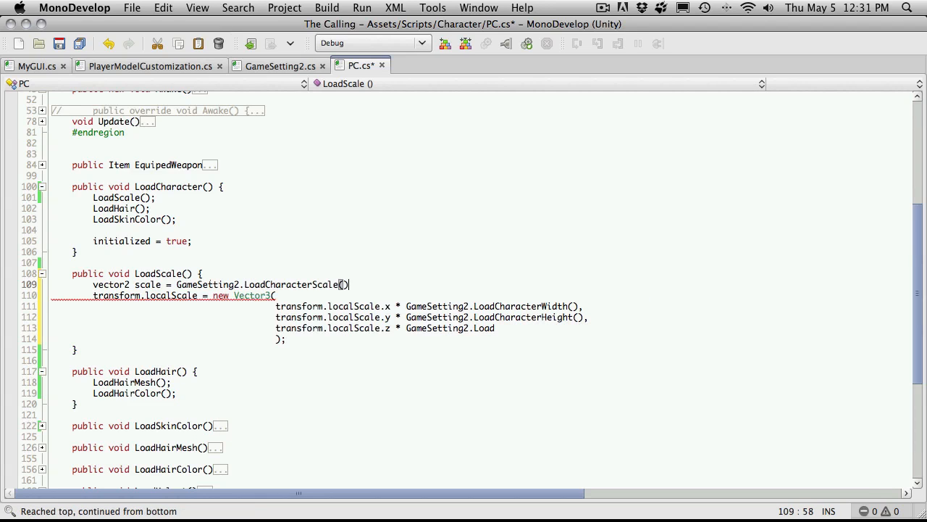
pyautogui.write(';')
pyautogui.press('Return')
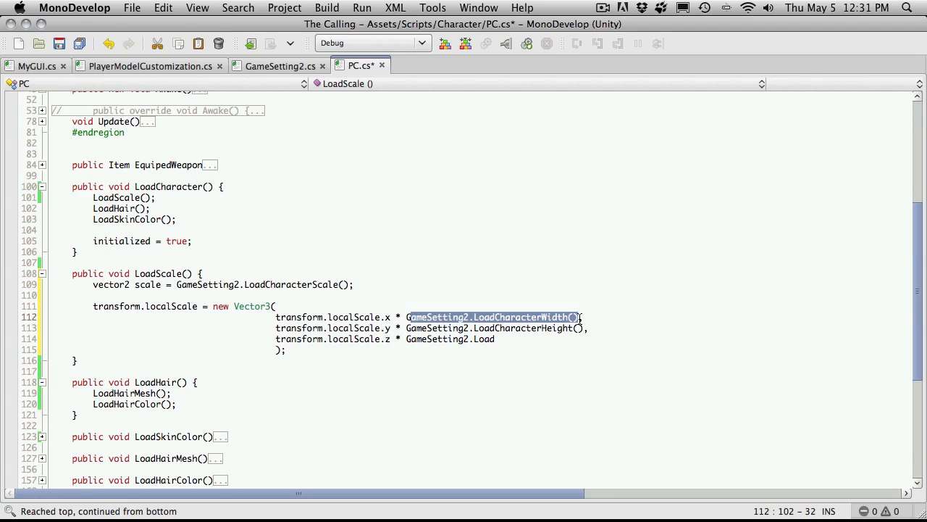
# Step: Replace the Vector3 multipliers with scale.x, scale.y and scale.x, fixing Vector2's capitalization
pyautogui.write('scale.x * ,')
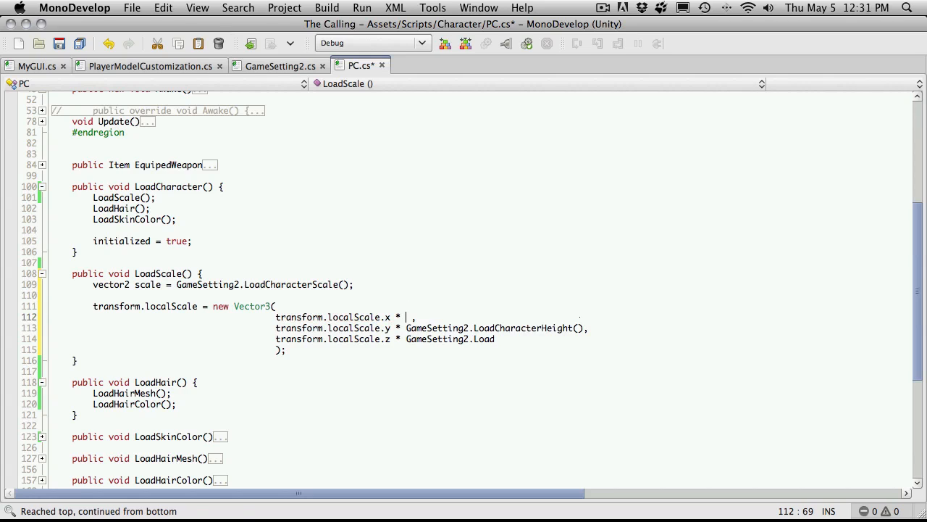
pyautogui.write('scale.x')
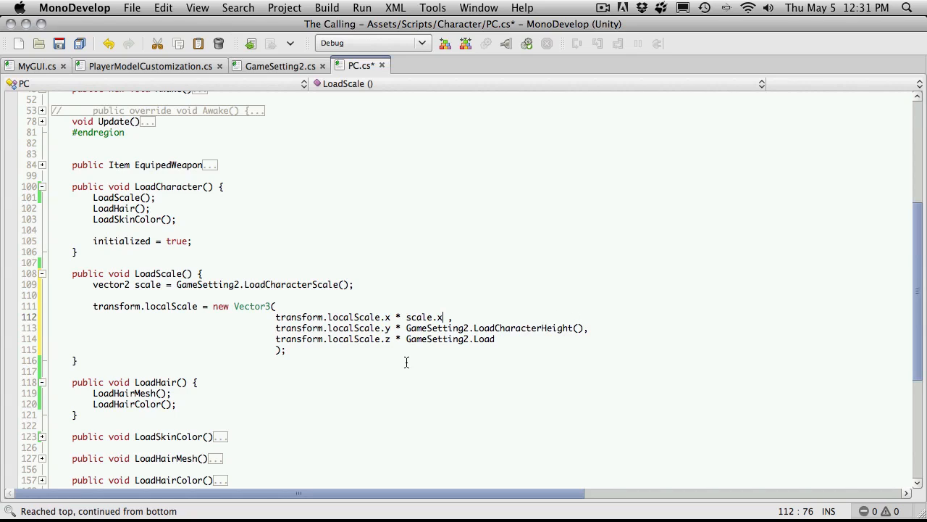
pyautogui.click(96, 284)
pyautogui.write('V')
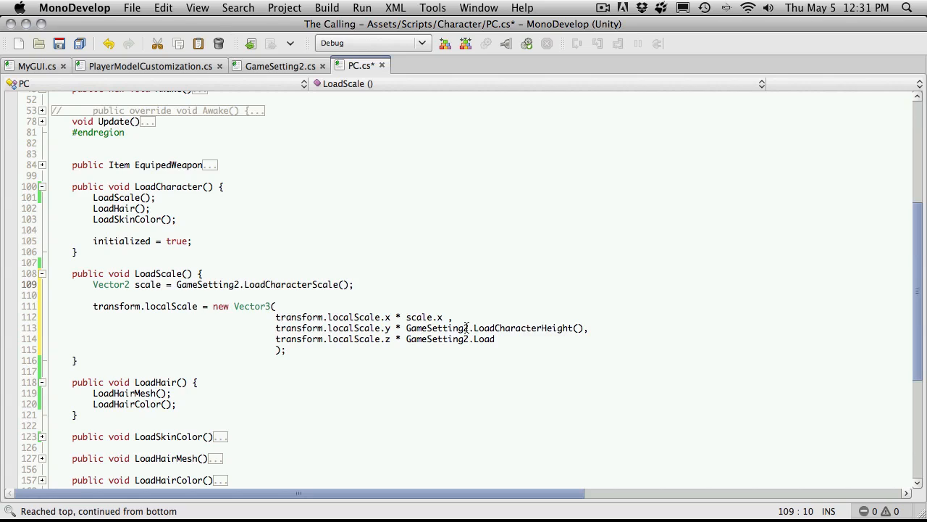
pyautogui.doubleClick(496, 327)
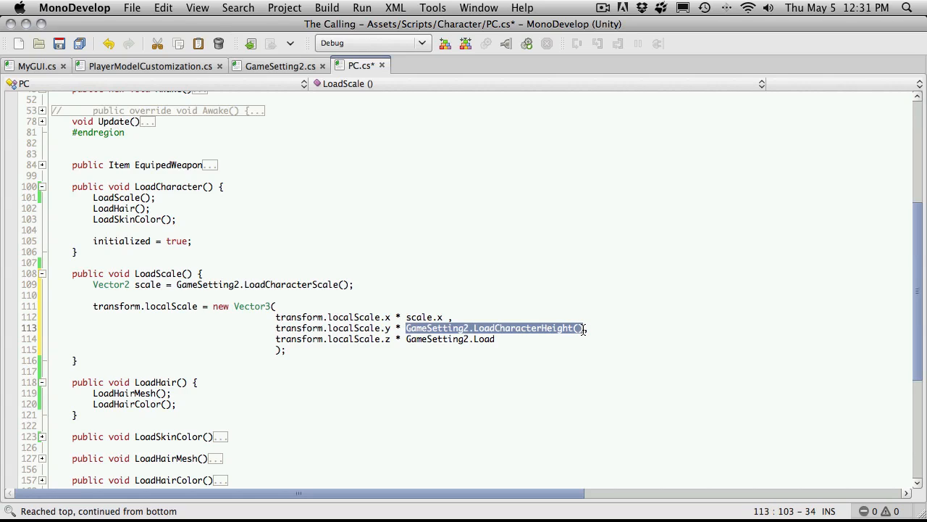
pyautogui.write('scale.y,')
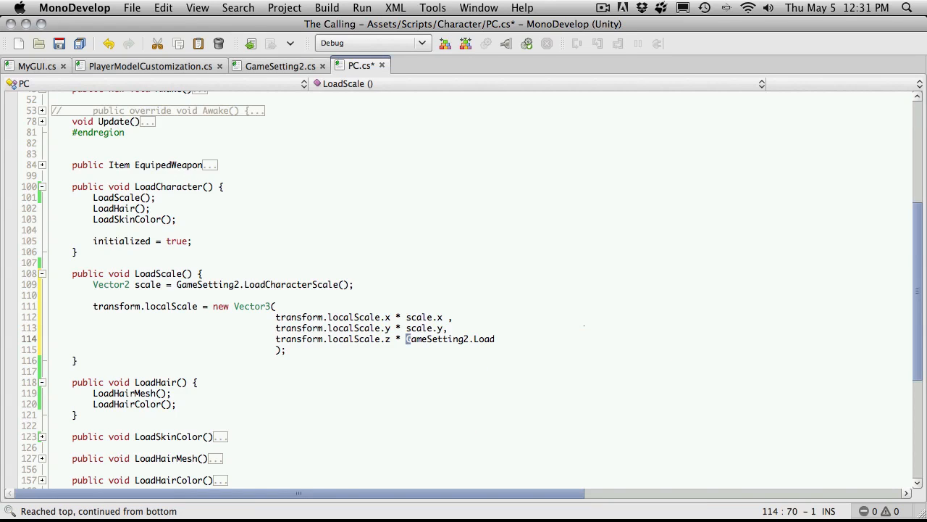
pyautogui.doubleClick(449, 338)
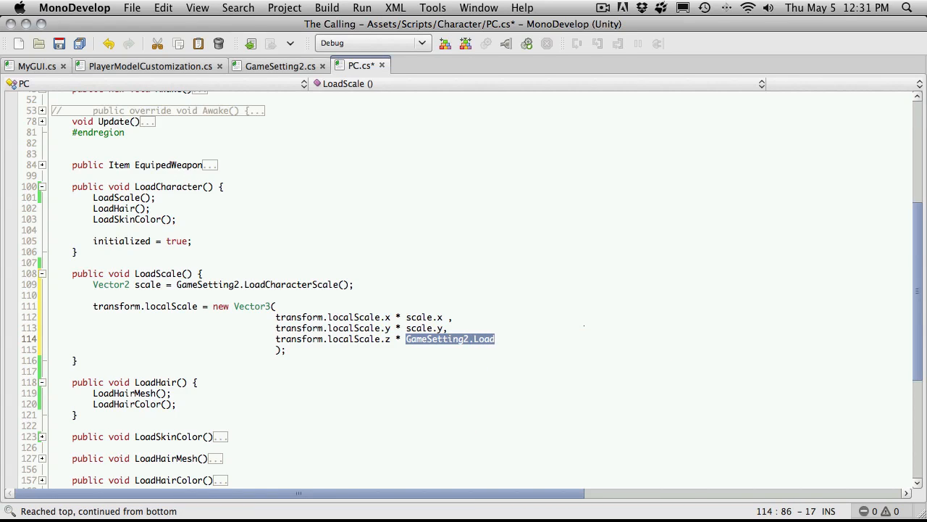
pyautogui.write('scale.x')
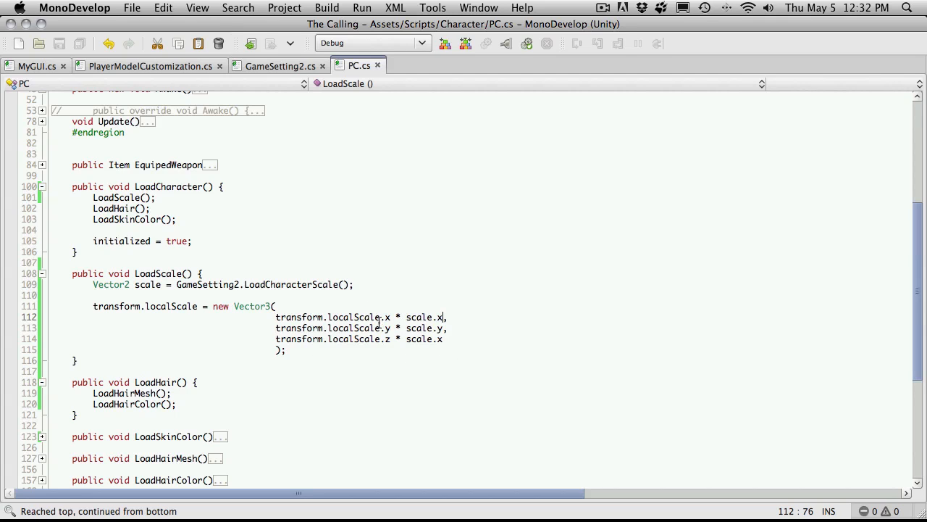
pyautogui.moveTo(420, 393)
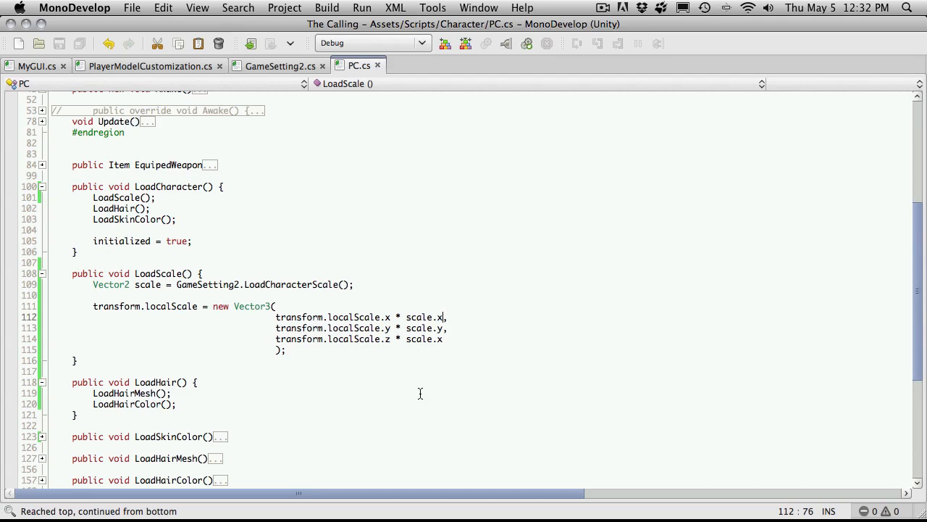
# Step: Add Debug.Log("1:" + transform.localScale) above the localScale assignment
pyautogui.press('Return')
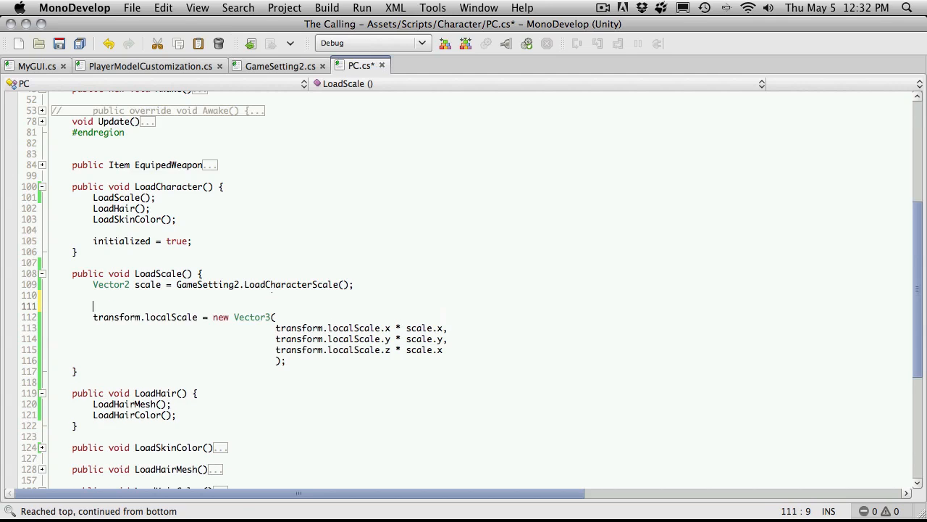
pyautogui.write('Debug.Log();')
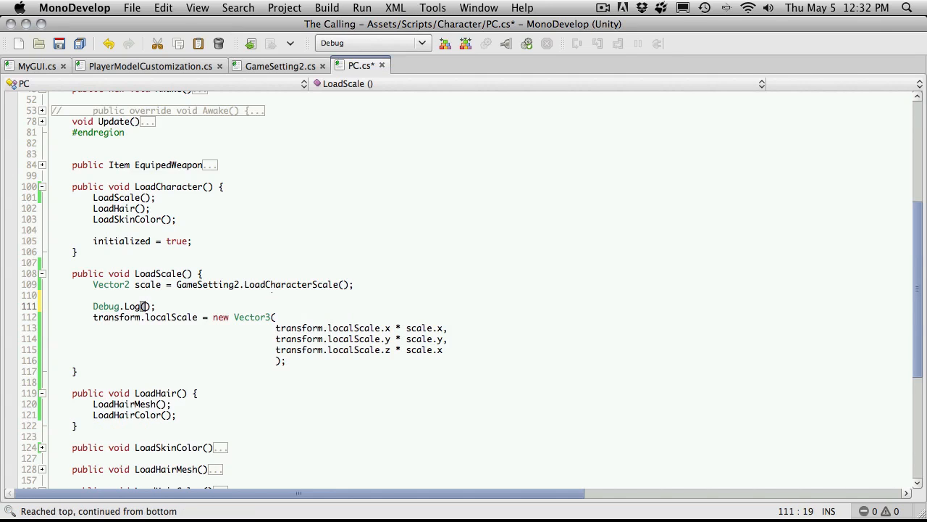
pyautogui.write('""')
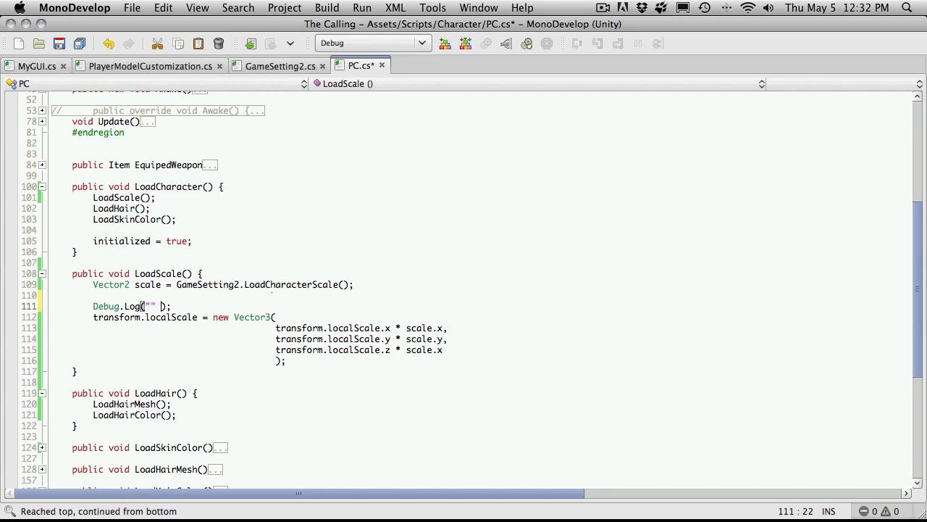
pyautogui.write('+ transform.localScale')
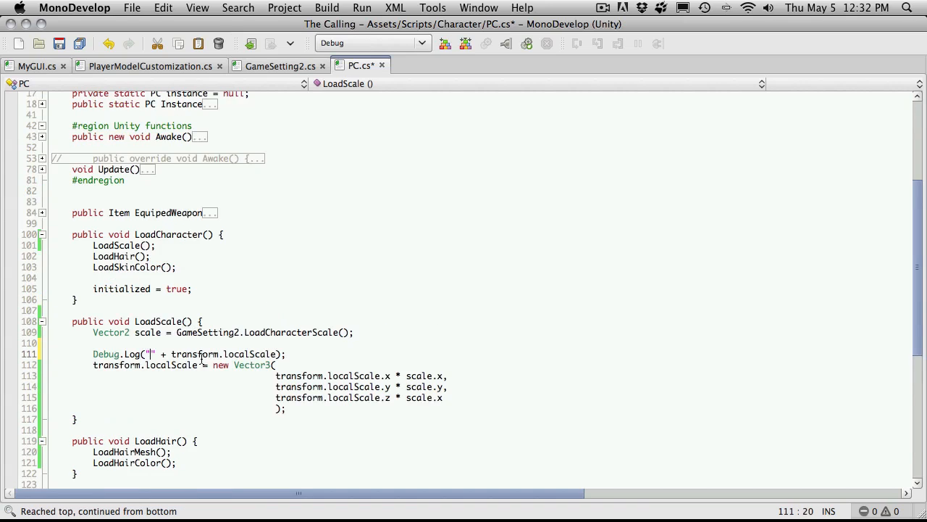
pyautogui.write('1:')
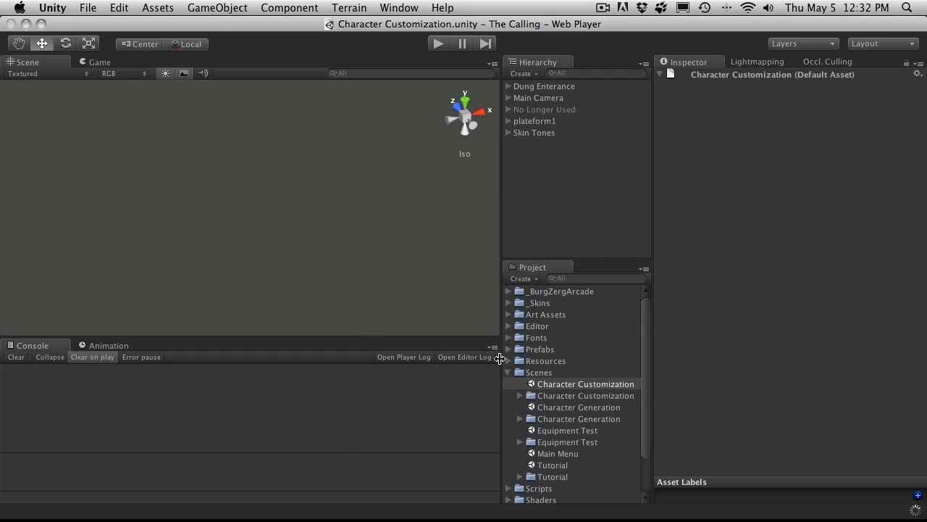
# Step: Play the Character Customization scene, make the character shorter and wider, and continue to the level
pyautogui.click(585, 383)
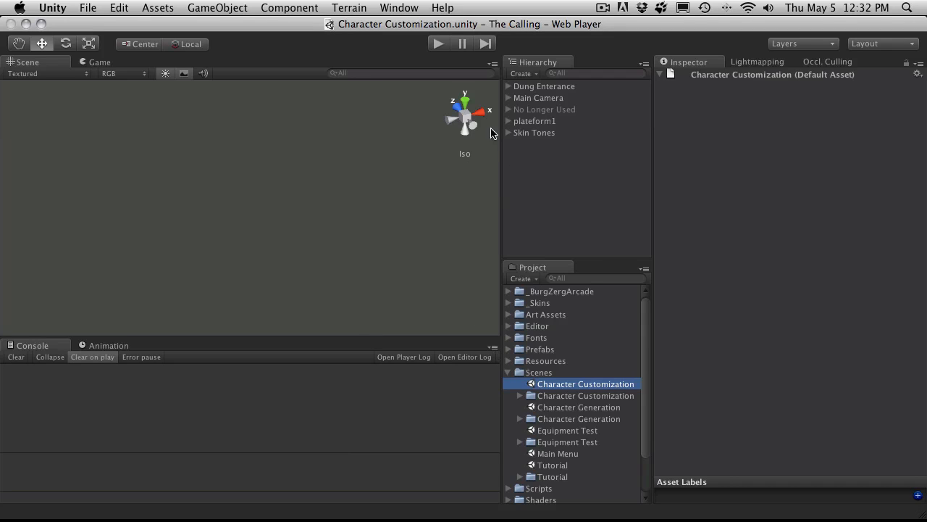
pyautogui.click(438, 44)
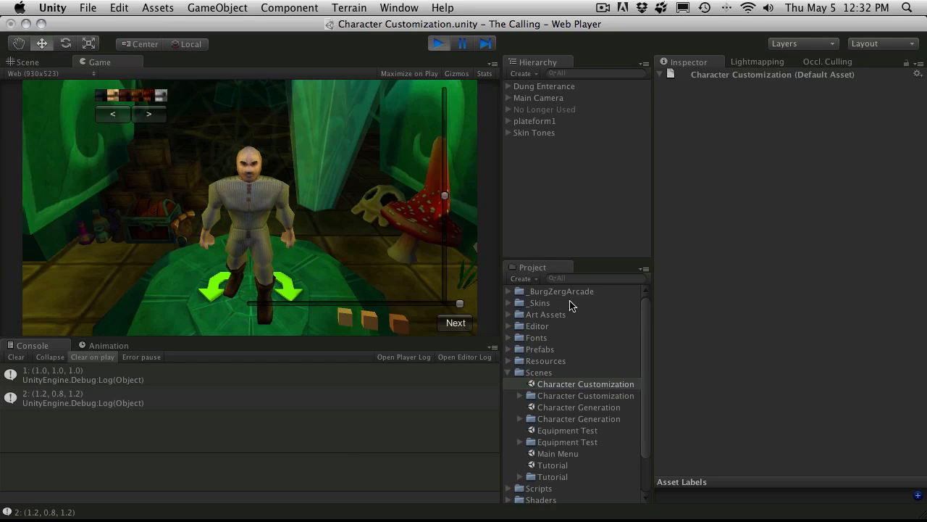
pyautogui.click(455, 322)
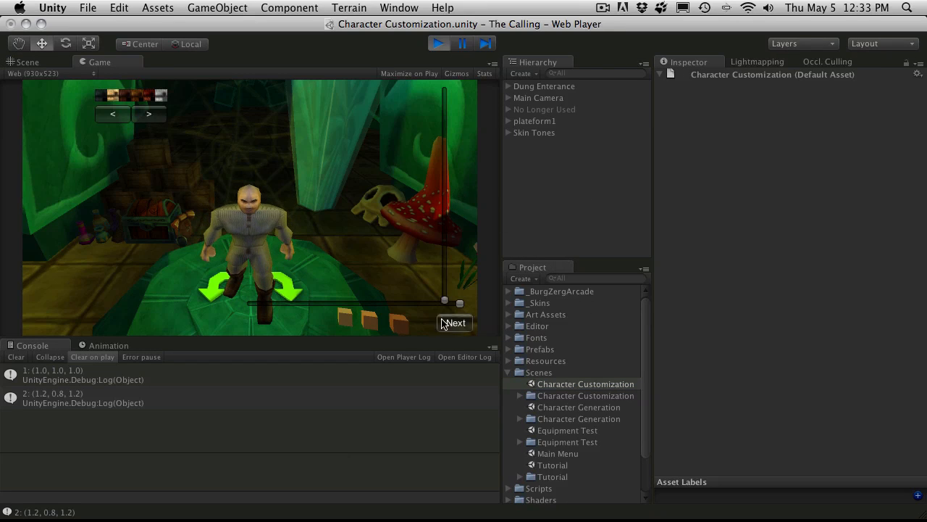
pyautogui.click(454, 322)
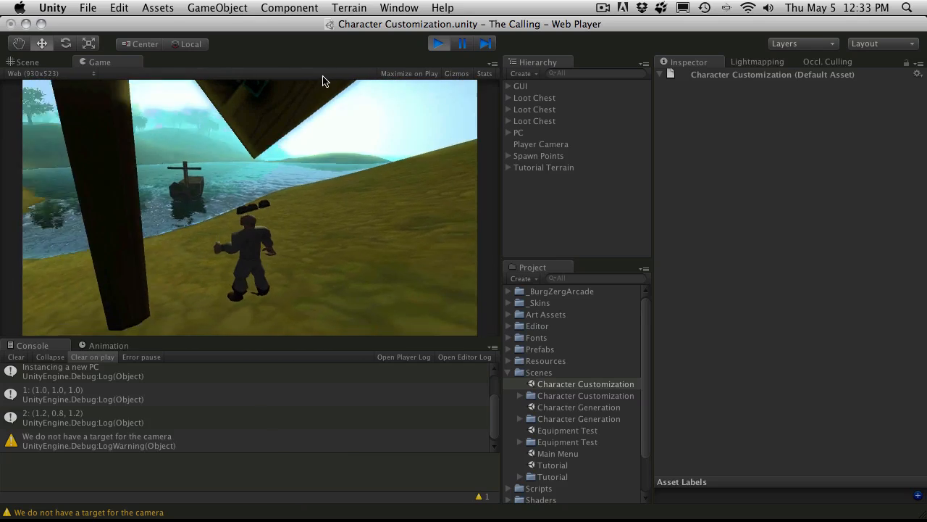
# Step: Stop play mode, review the logged scale values, and start the game again
pyautogui.click(26, 62)
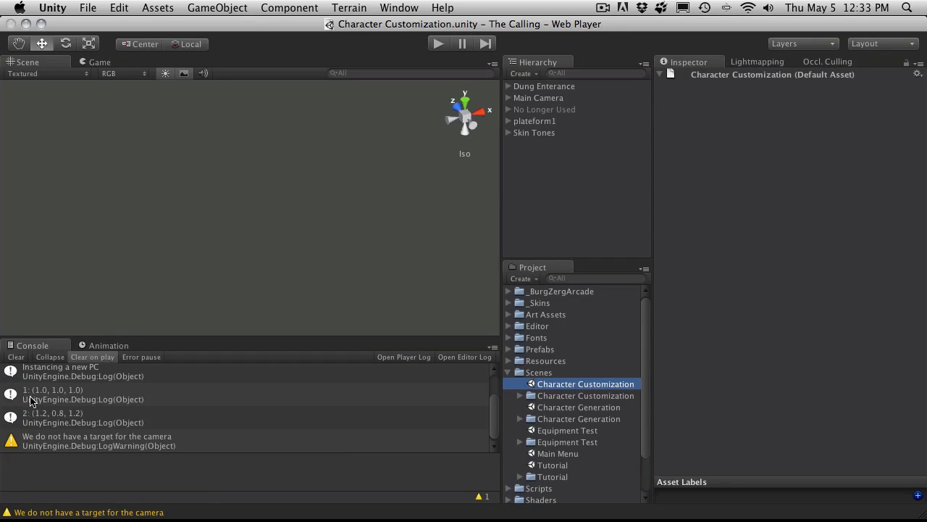
pyautogui.moveTo(45, 399)
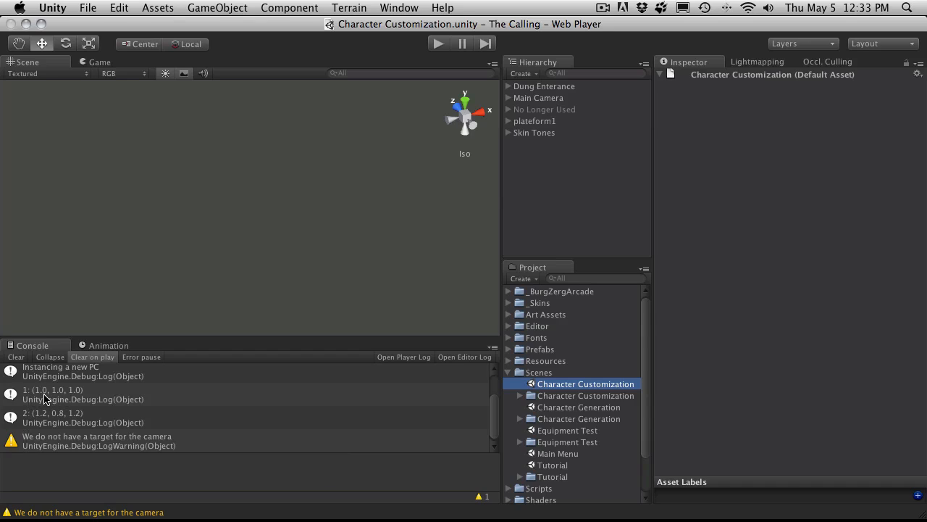
pyautogui.moveTo(37, 420)
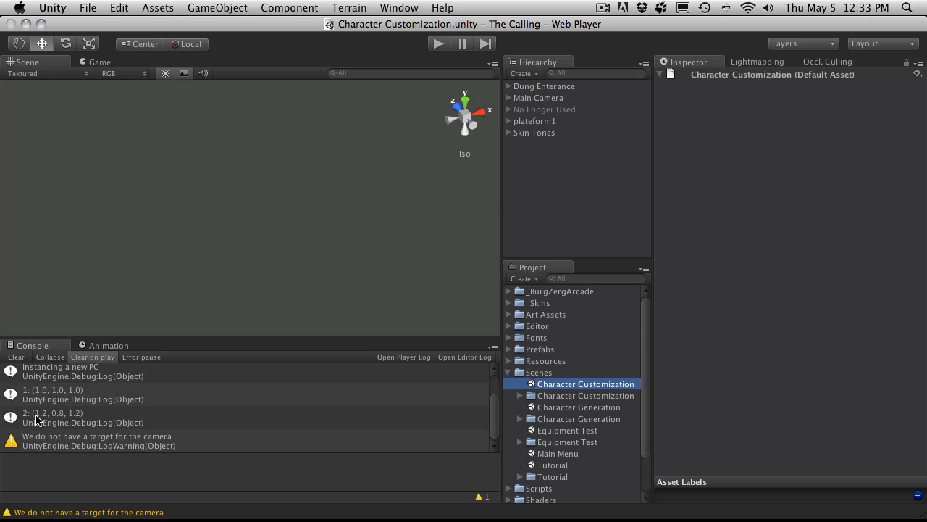
pyautogui.moveTo(79, 420)
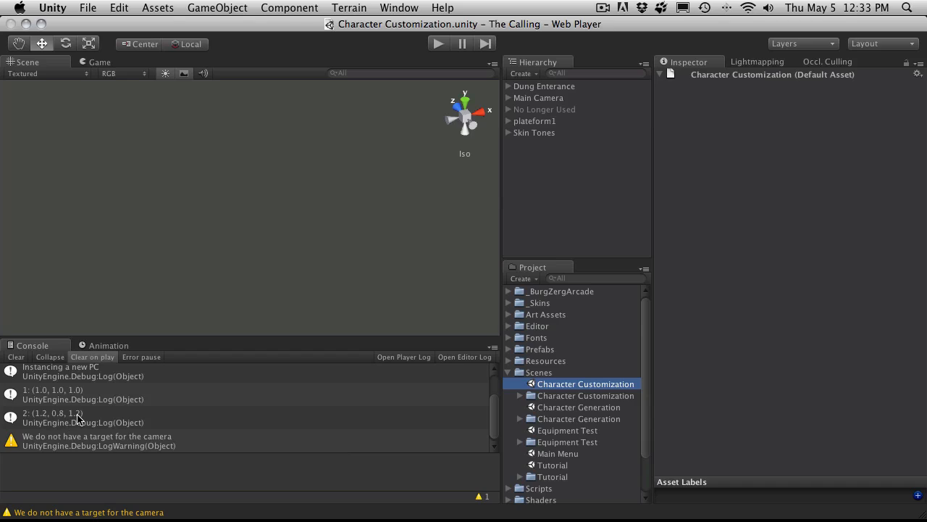
pyautogui.moveTo(61, 422)
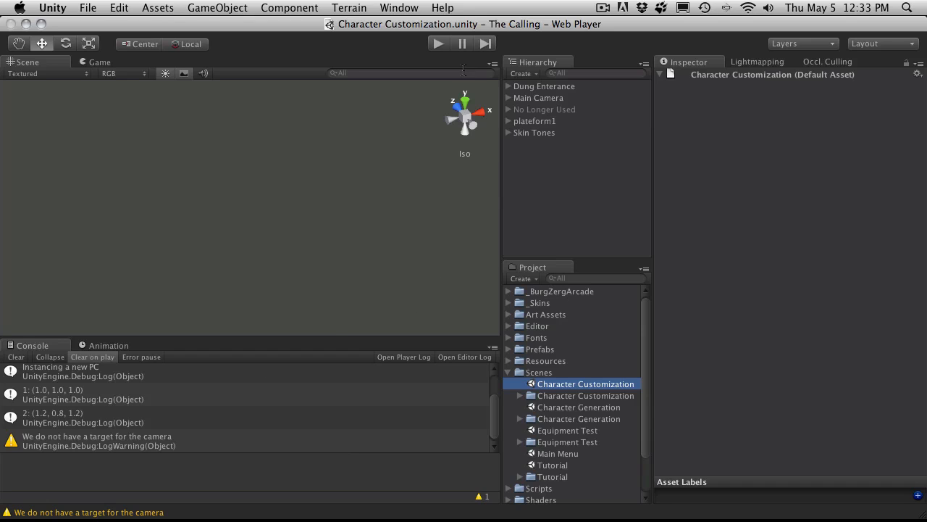
pyautogui.click(437, 43)
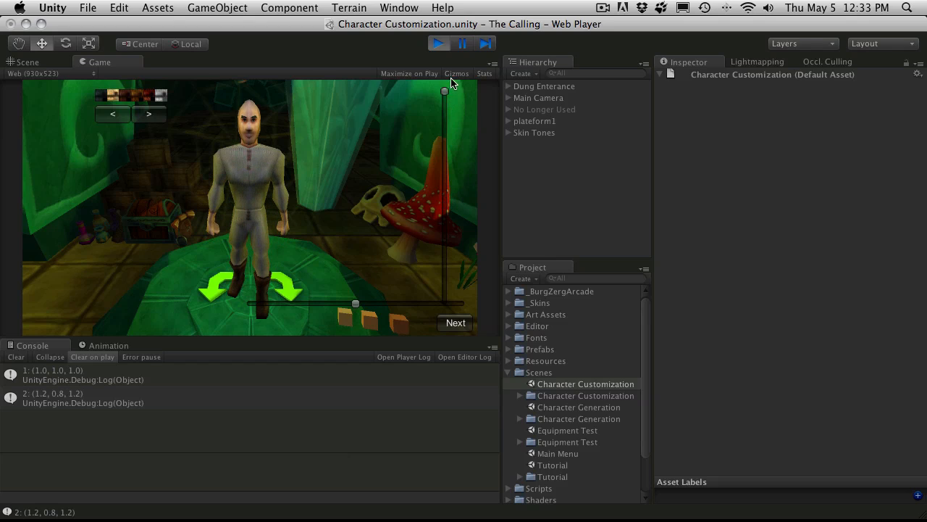
# Step: Run the customization scene, narrow the character's horizontal scale, and continue past customization
pyautogui.click(438, 43)
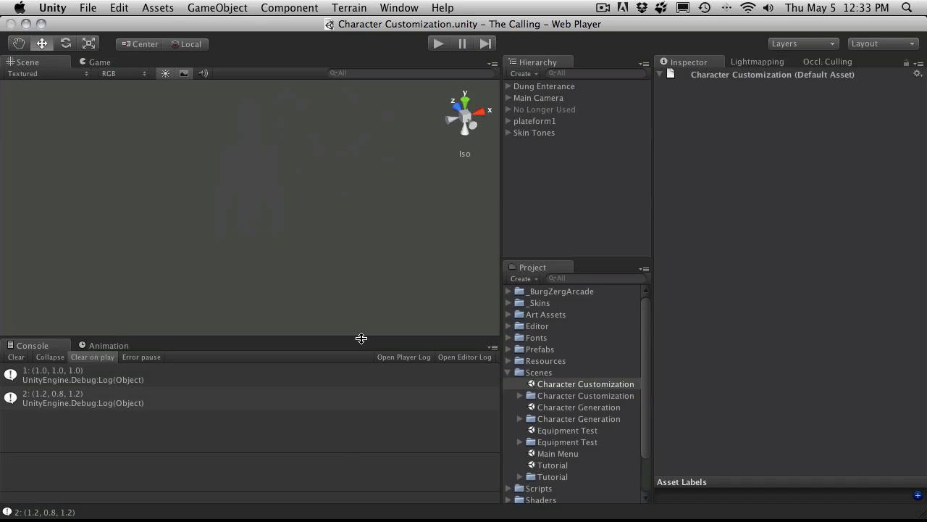
pyautogui.moveTo(103, 406)
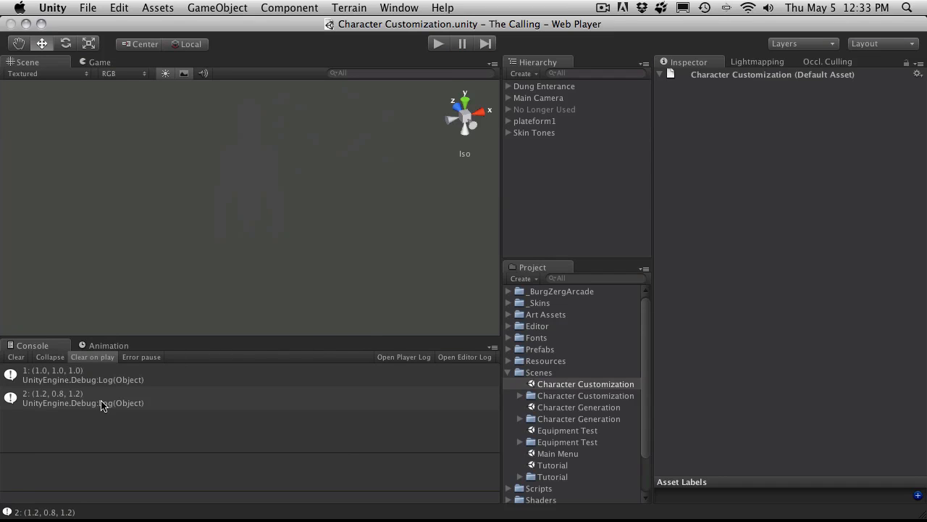
pyautogui.moveTo(430, 6)
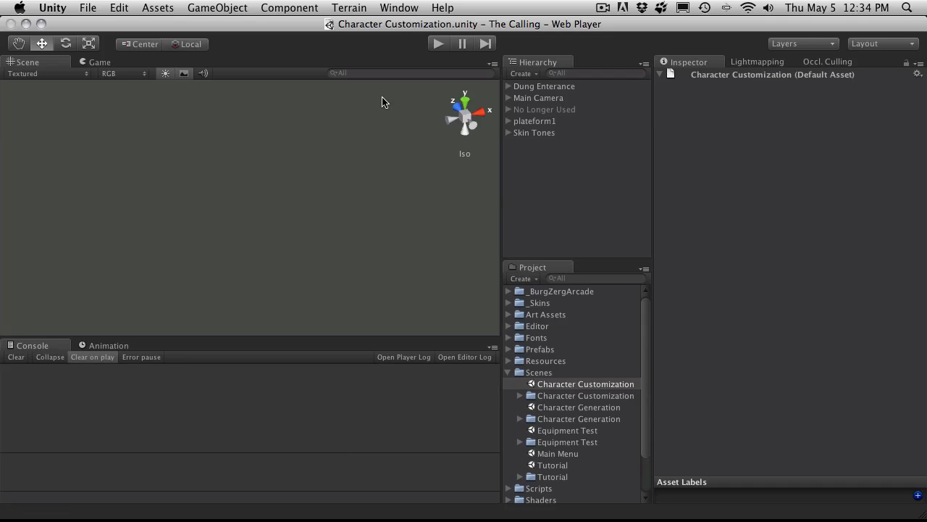
pyautogui.click(437, 44)
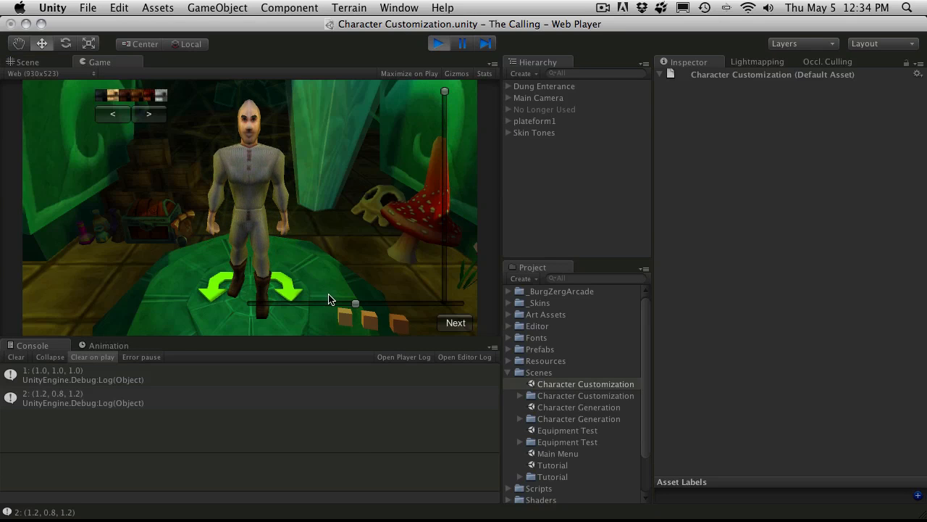
pyautogui.click(456, 323)
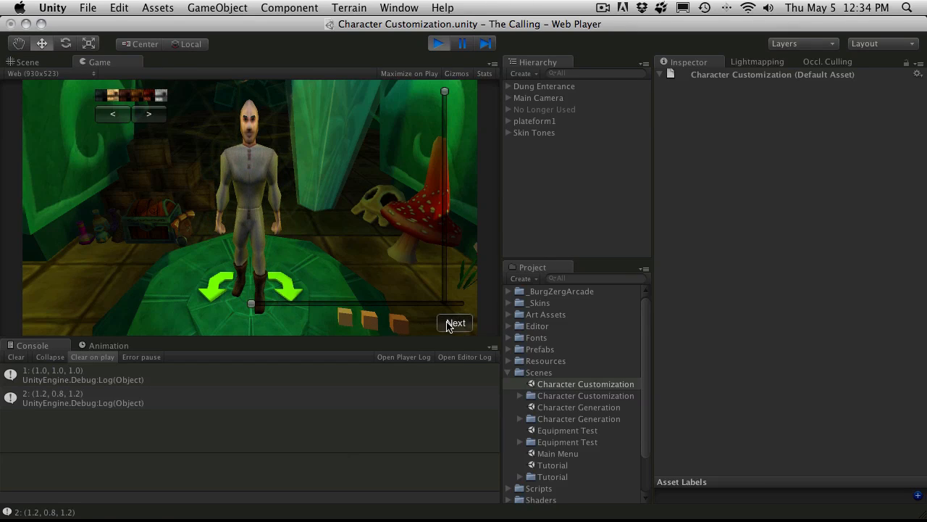
pyautogui.click(455, 323)
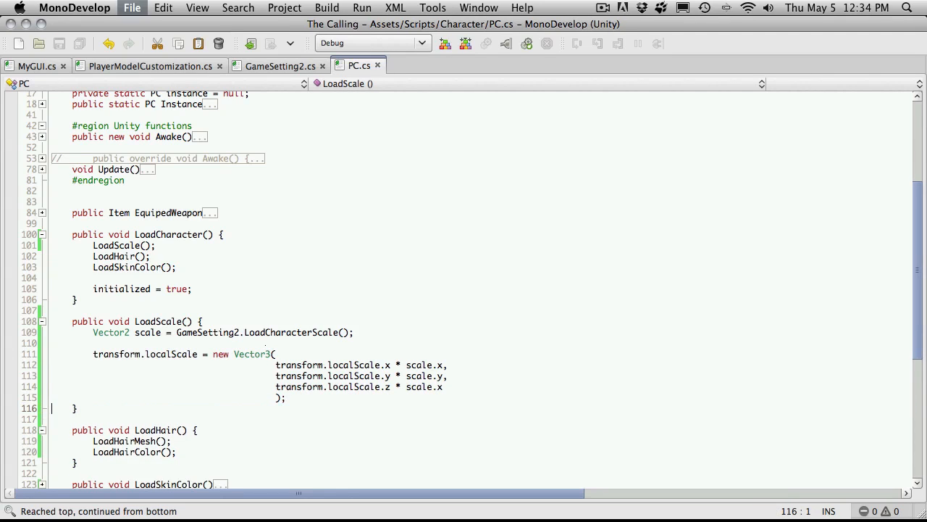
pyautogui.moveTo(527, 274)
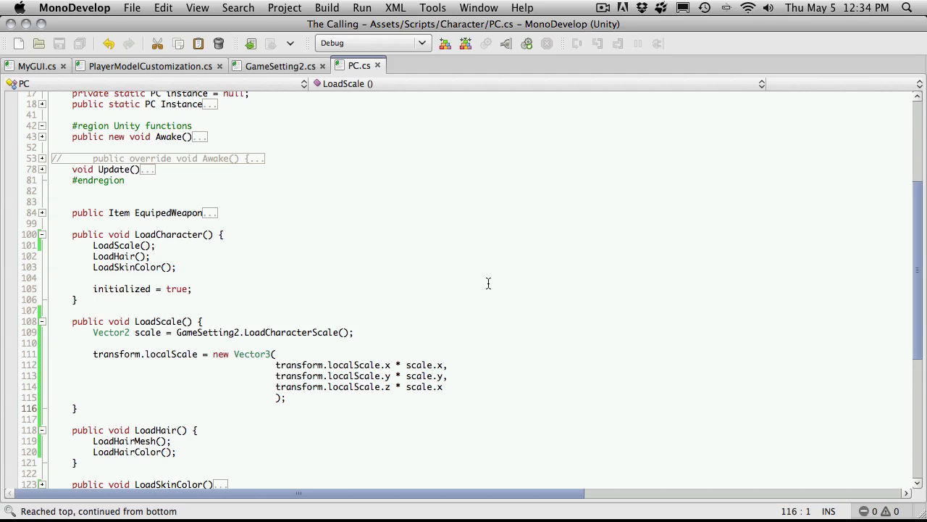
# Step: Inspect the SaveCharacterScale call in PlayerModelCustomization.cs's SaveCustomizations method
pyautogui.click(148, 66)
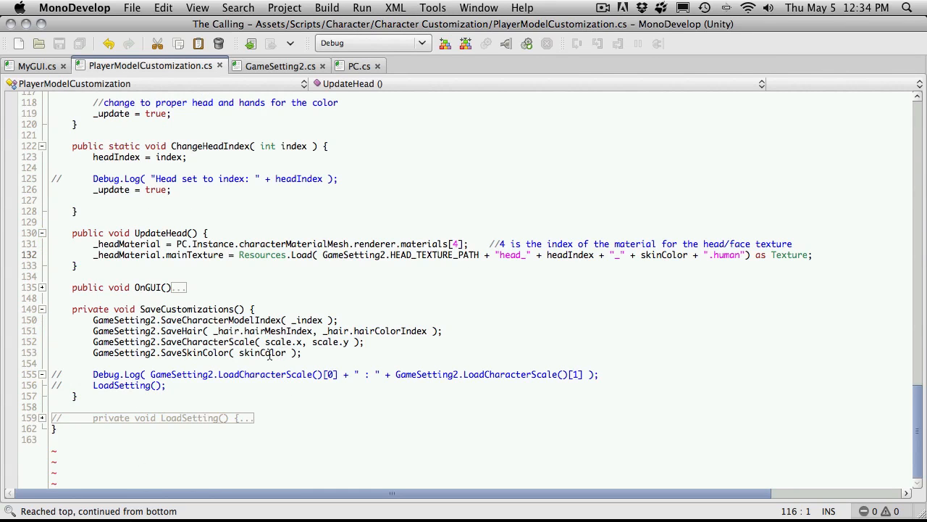
pyautogui.click(281, 341)
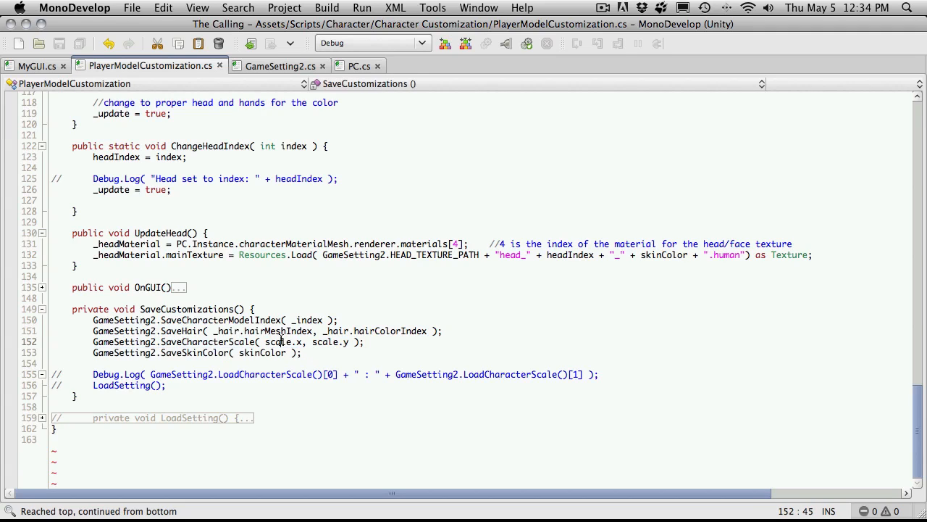
pyautogui.moveTo(279, 330)
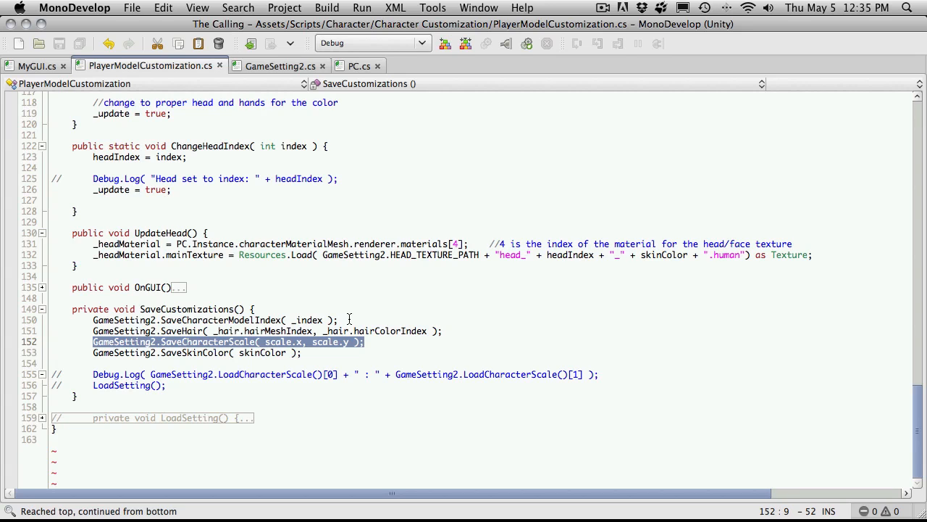
pyautogui.moveTo(296, 233)
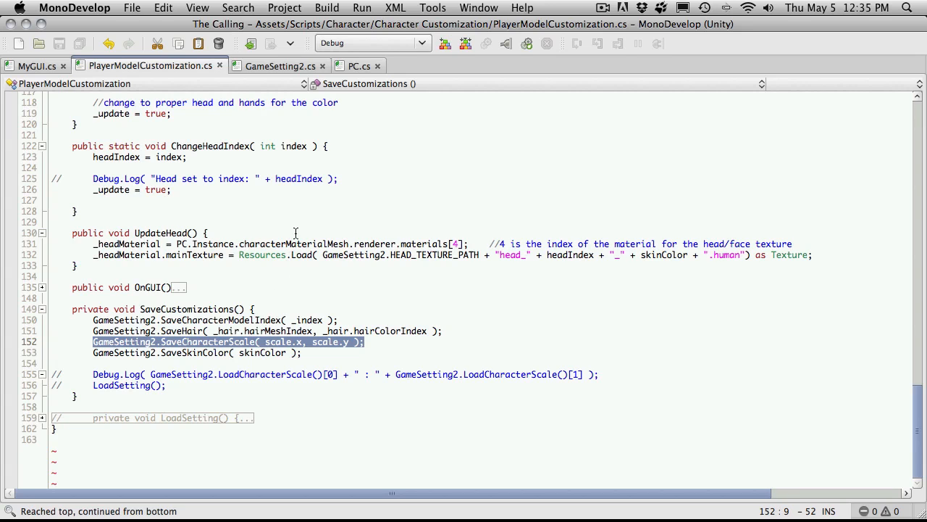
pyautogui.scroll(3)
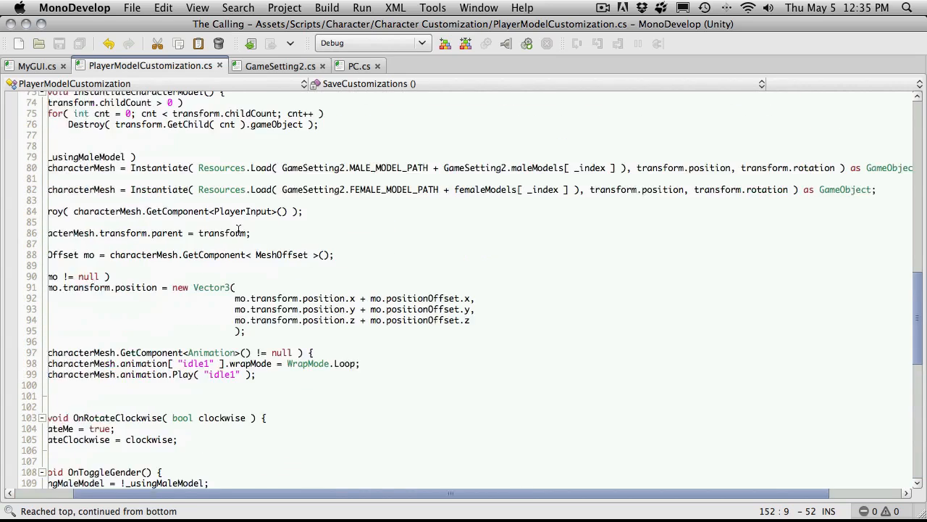
pyautogui.click(360, 66)
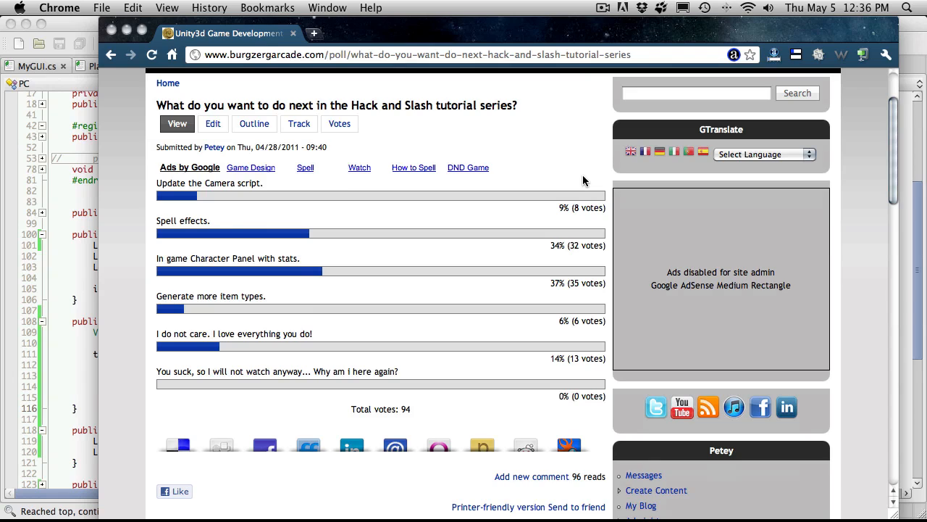
pyautogui.moveTo(431, 210)
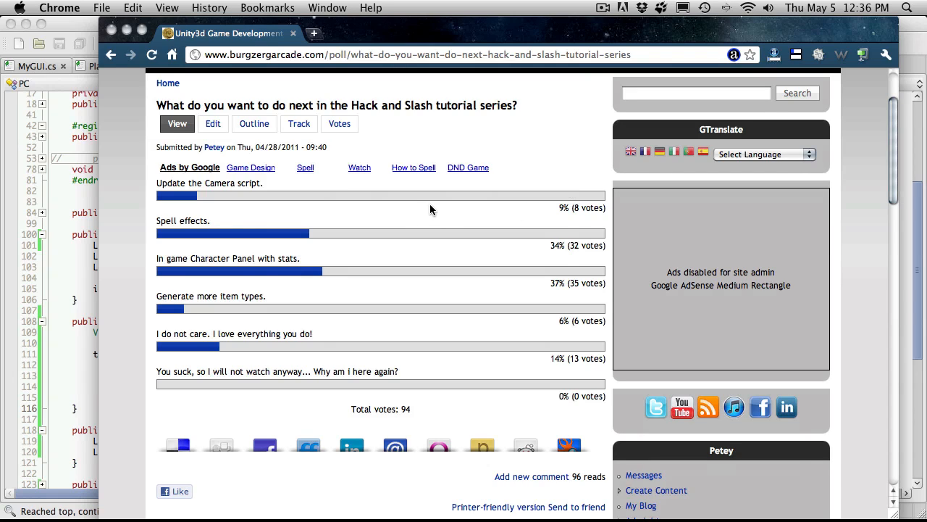
# Step: Scroll the Hack and Slash poll results, led by In game Character Panel at 37%
pyautogui.scroll(-3)
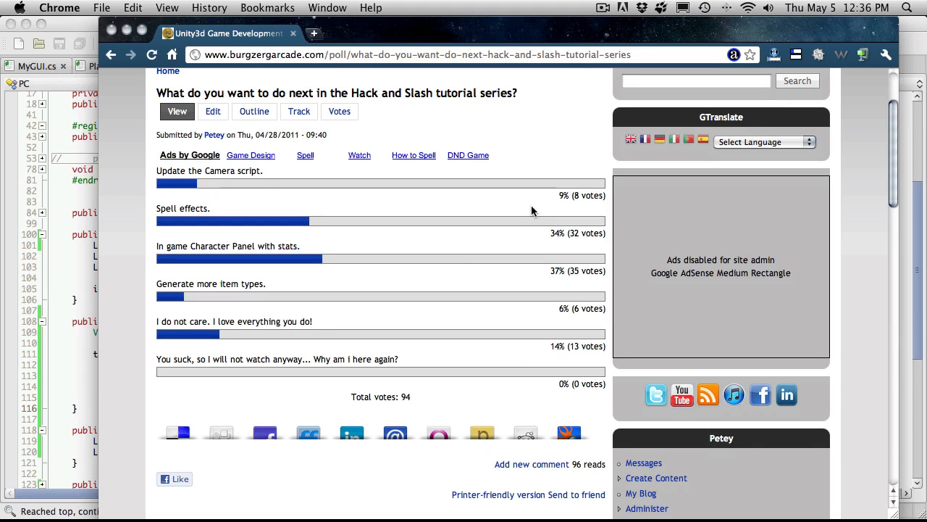
pyautogui.moveTo(208, 210)
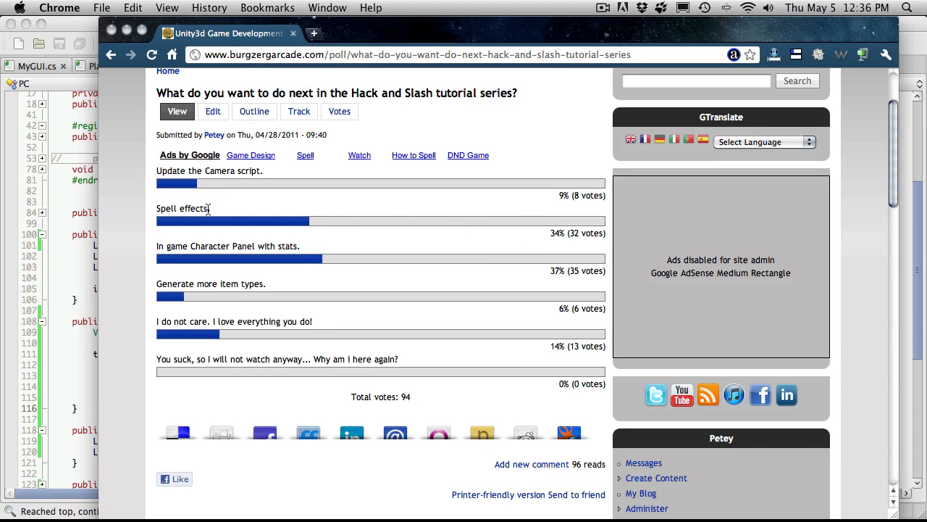
pyautogui.moveTo(264, 208)
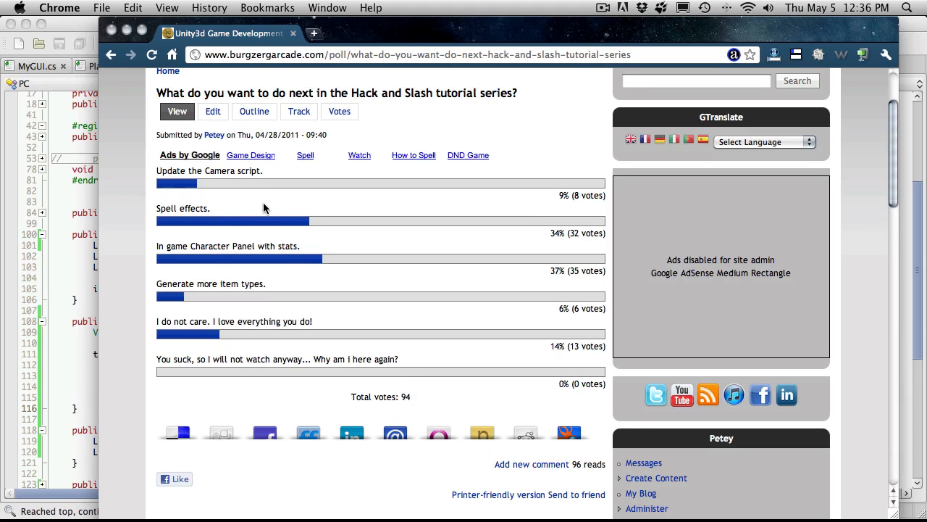
pyautogui.moveTo(251, 201)
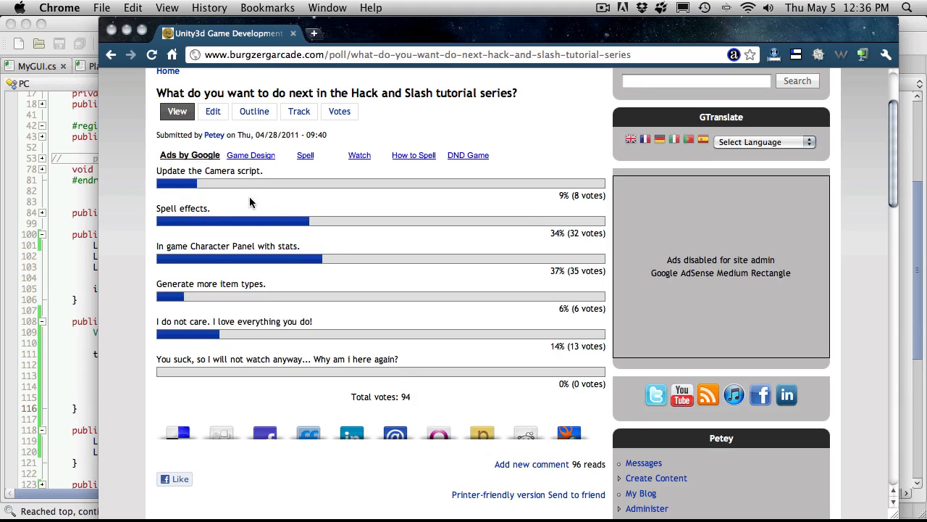
pyautogui.moveTo(273, 282)
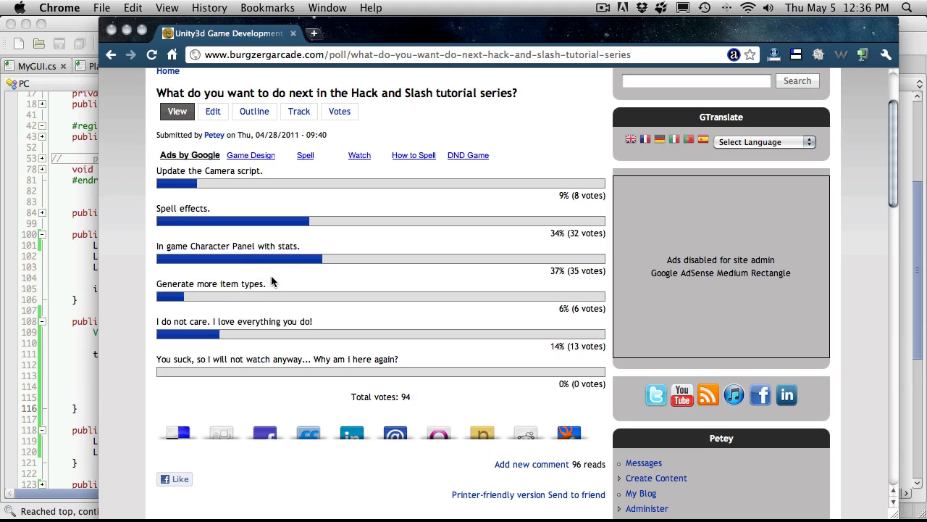
pyautogui.moveTo(578, 277)
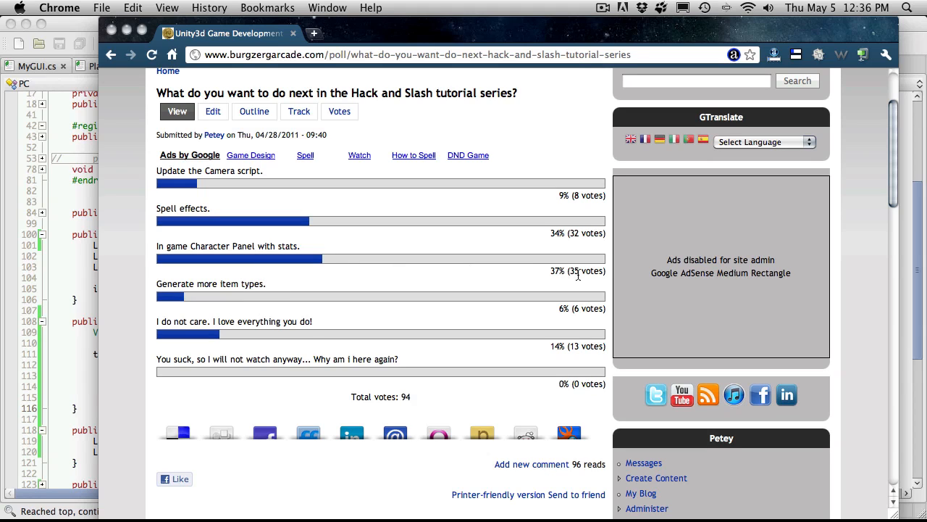
pyautogui.moveTo(595, 259)
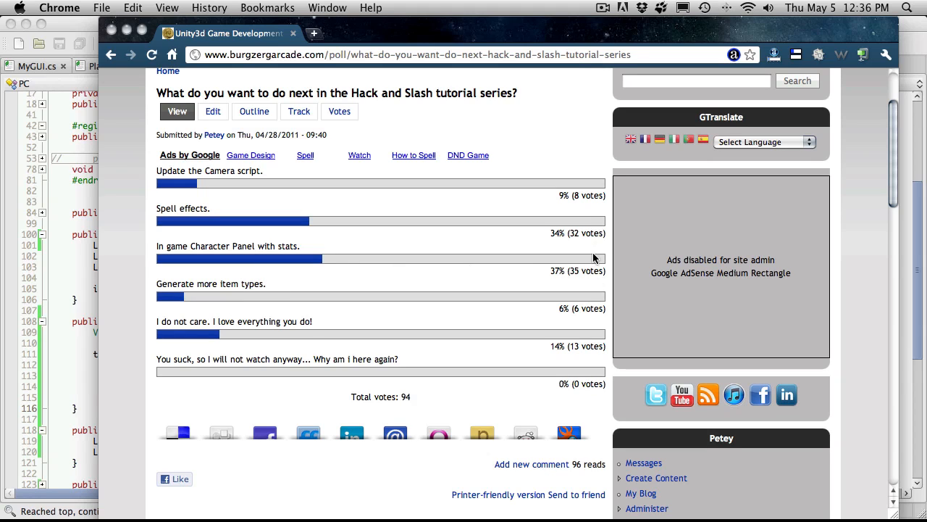
pyautogui.moveTo(596, 244)
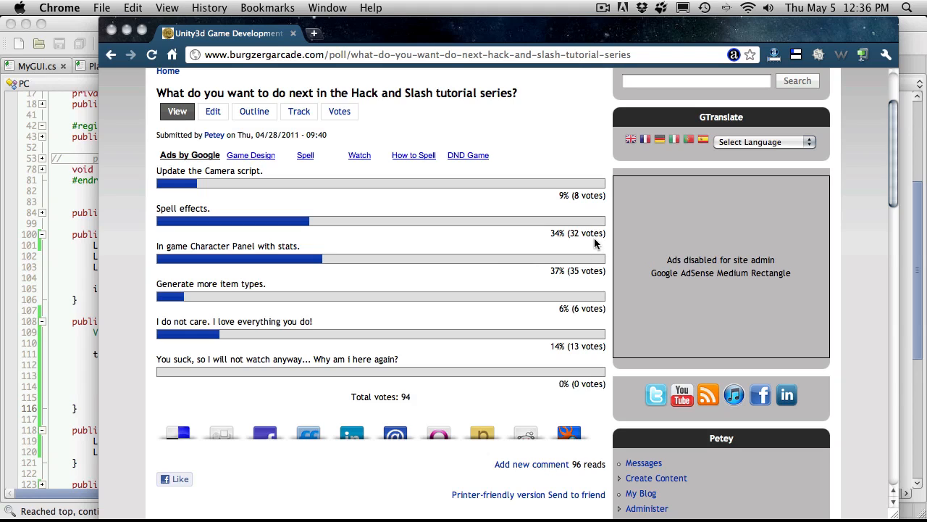
pyautogui.moveTo(345, 246)
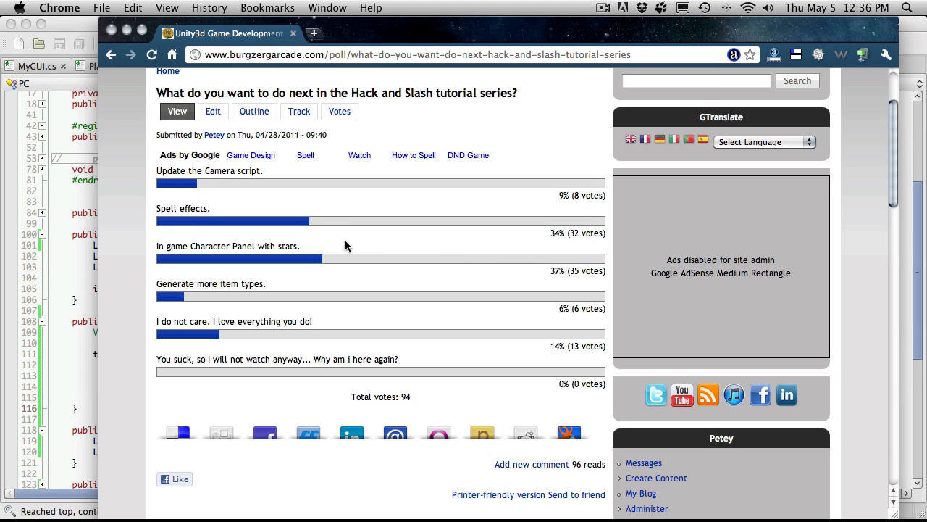
pyautogui.moveTo(394, 251)
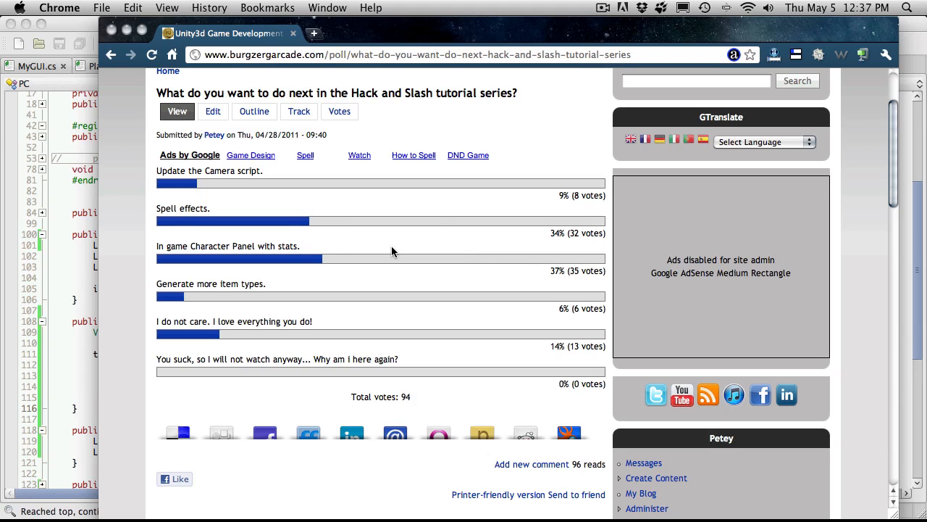
pyautogui.moveTo(391, 279)
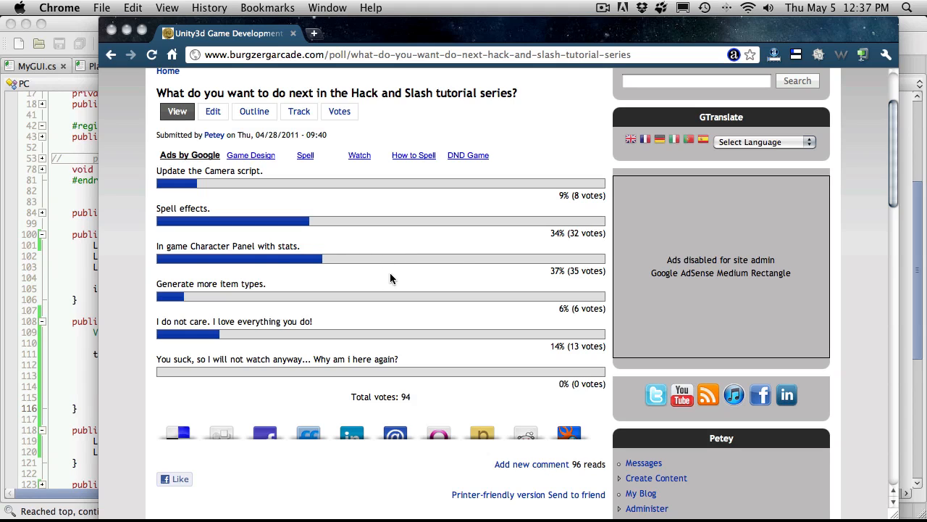
pyautogui.moveTo(143, 254)
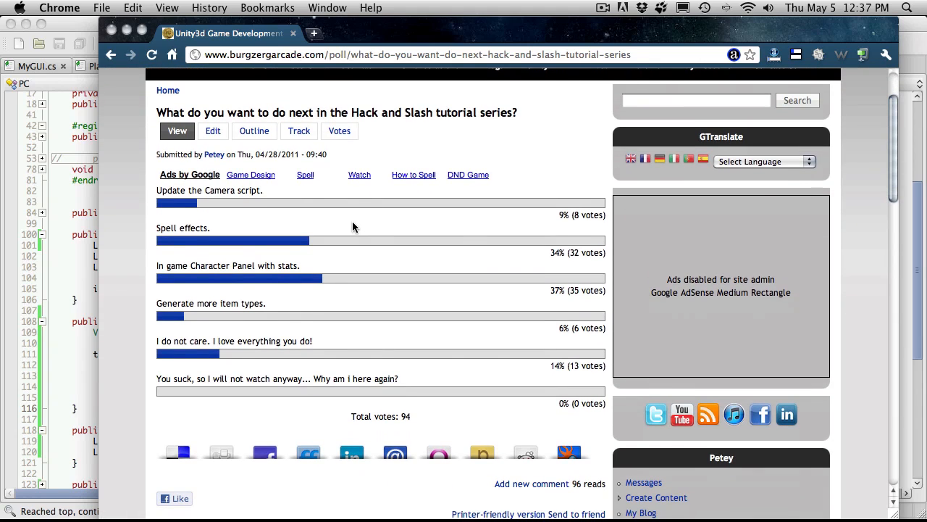
pyautogui.moveTo(357, 220)
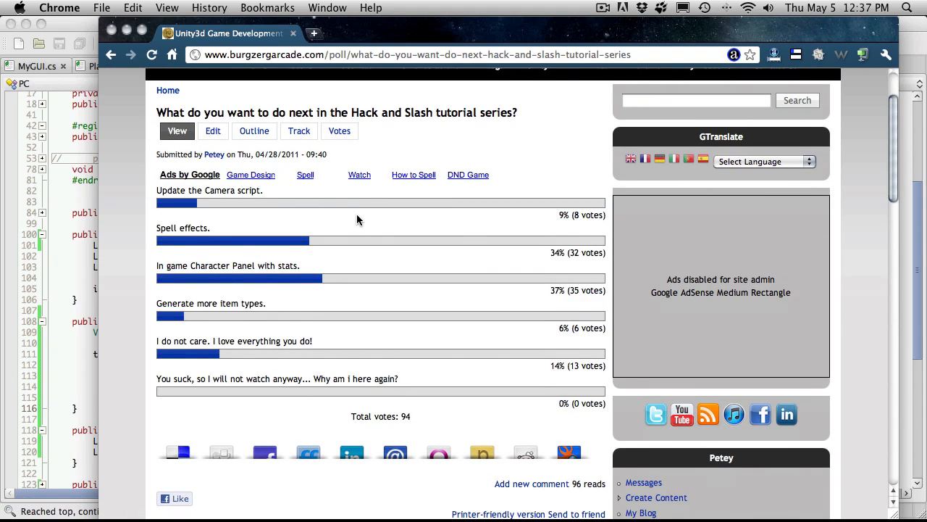
pyautogui.moveTo(344, 87)
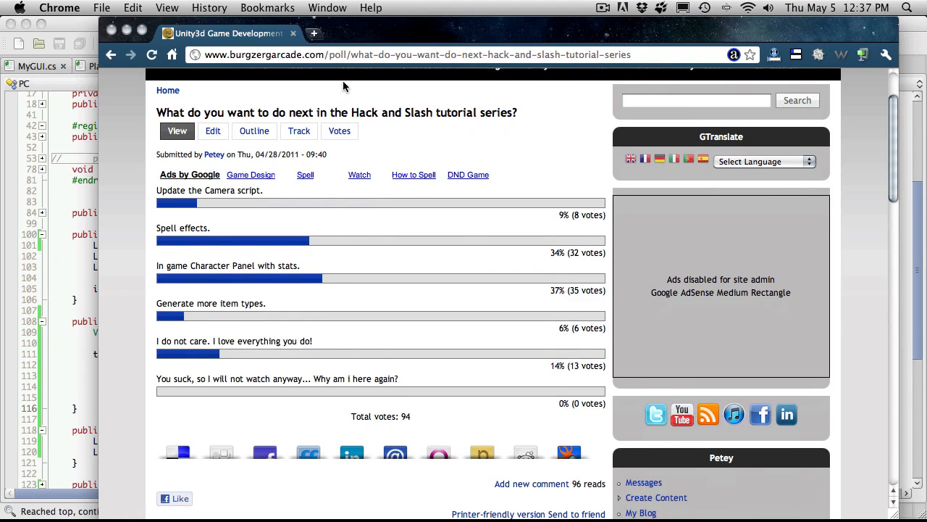